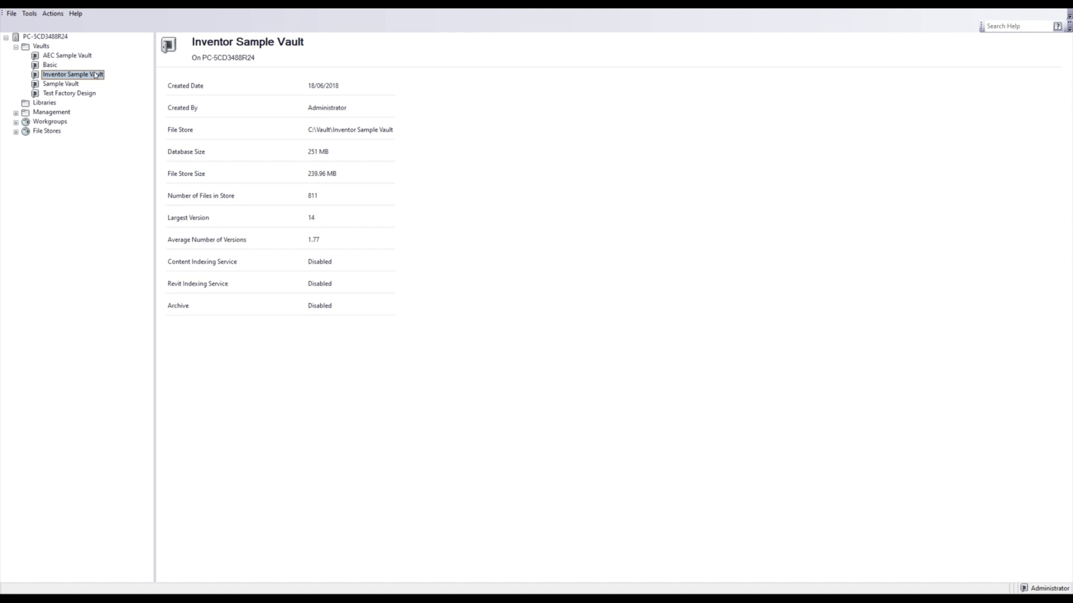
Step: Enable archiving on Inventor Sample Vault with store location C:\Vault\Sample Vault Archive
{"action": "right_click", "coordinate": [72, 73]}
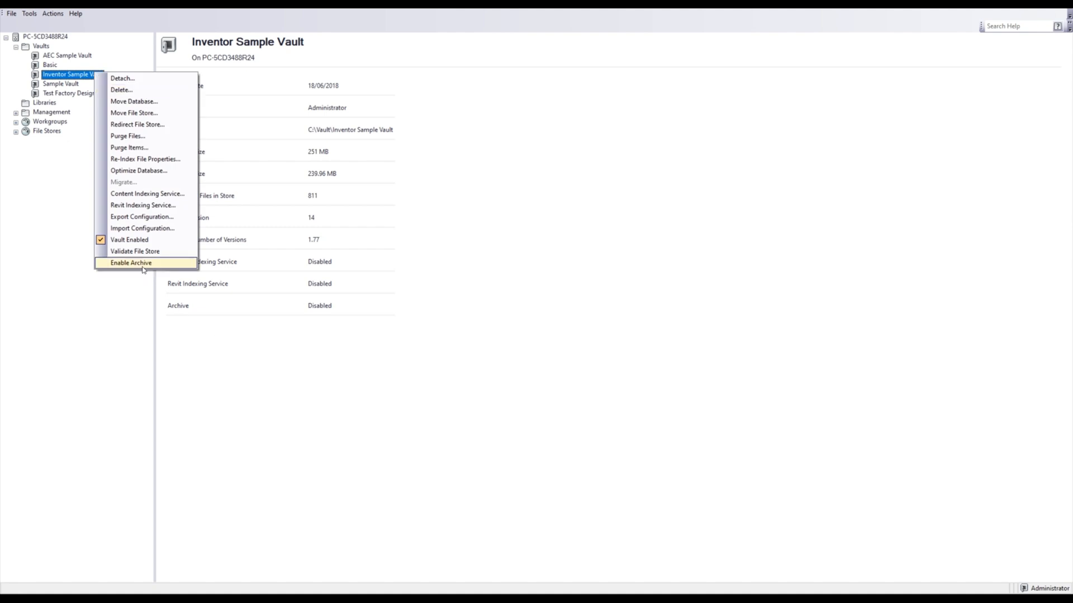
{"action": "left_click", "coordinate": [129, 263]}
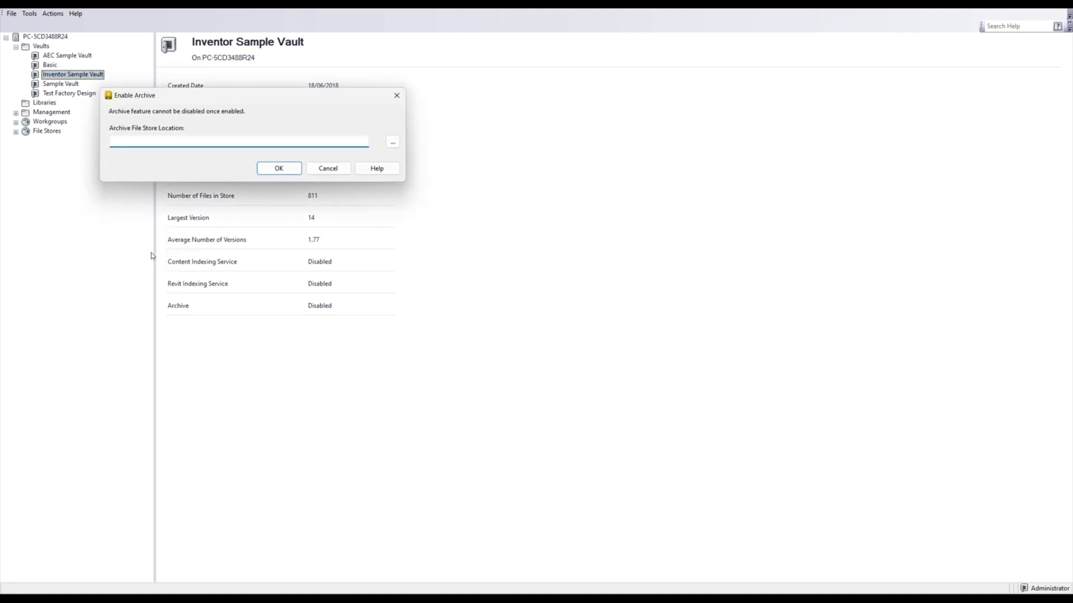
{"action": "type", "text": "C:\\Vault\\Sample Vault Archive"}
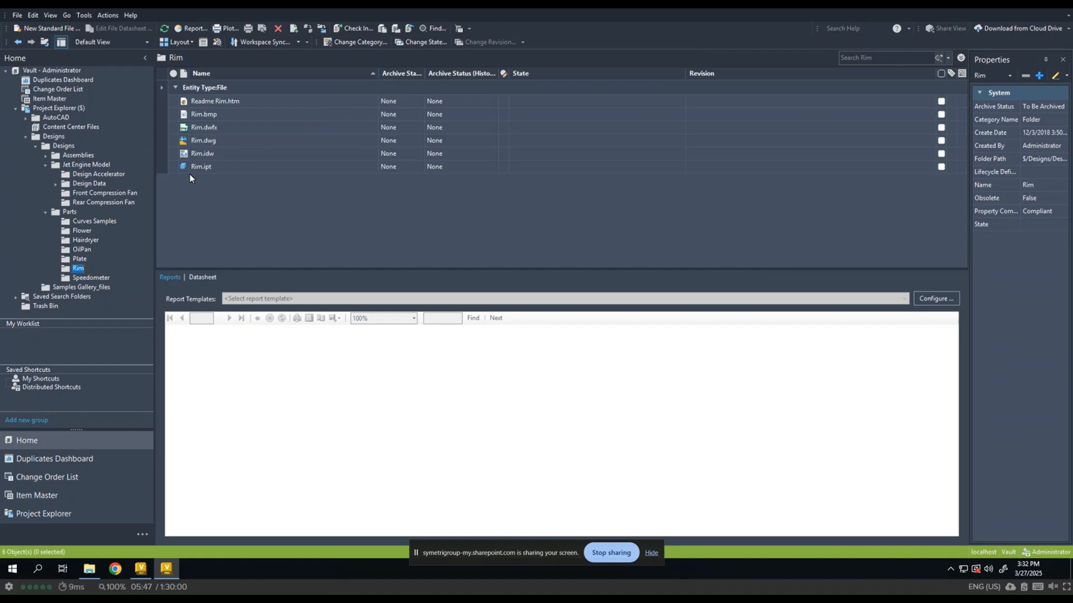
Step: Archive Readme Rim.htm, Rim.bmp and Rim.dwfx, confirming so they read To Be Archived
{"action": "left_click", "coordinate": [224, 127]}
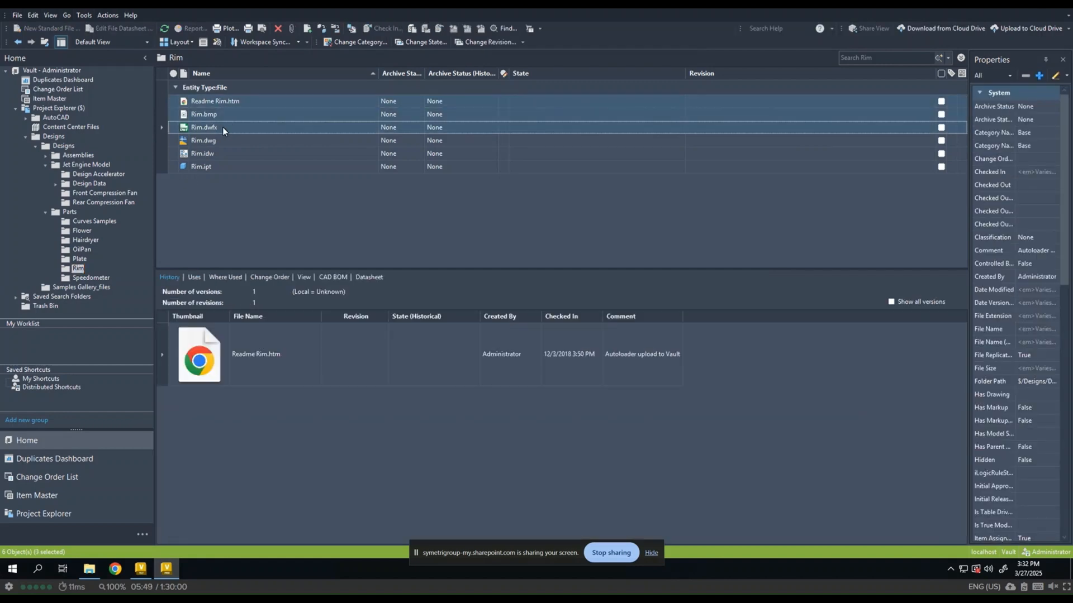
{"action": "right_click", "coordinate": [203, 128]}
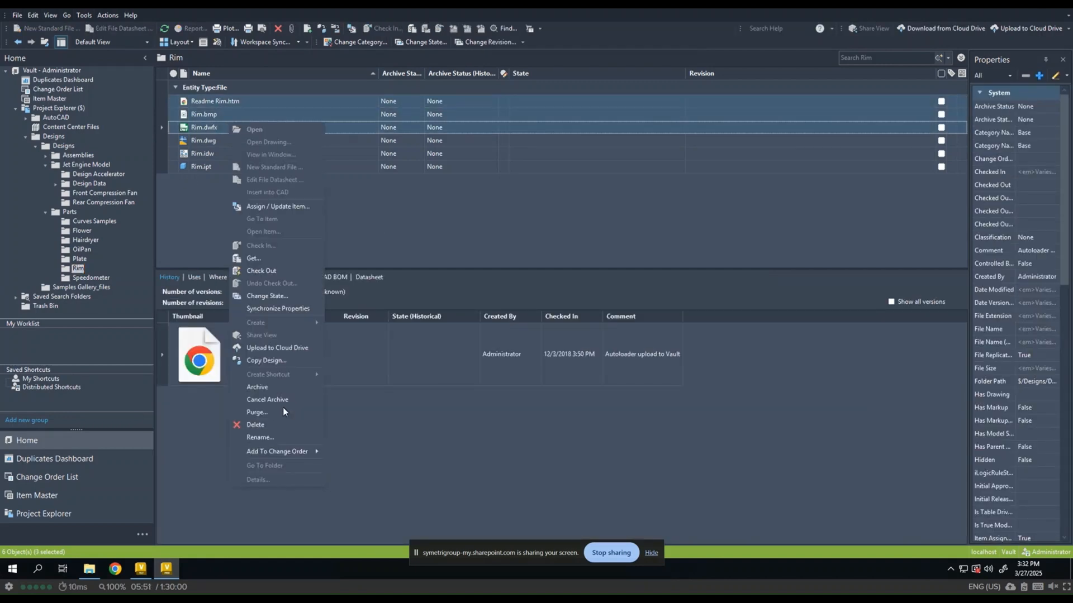
{"action": "left_click", "coordinate": [257, 387]}
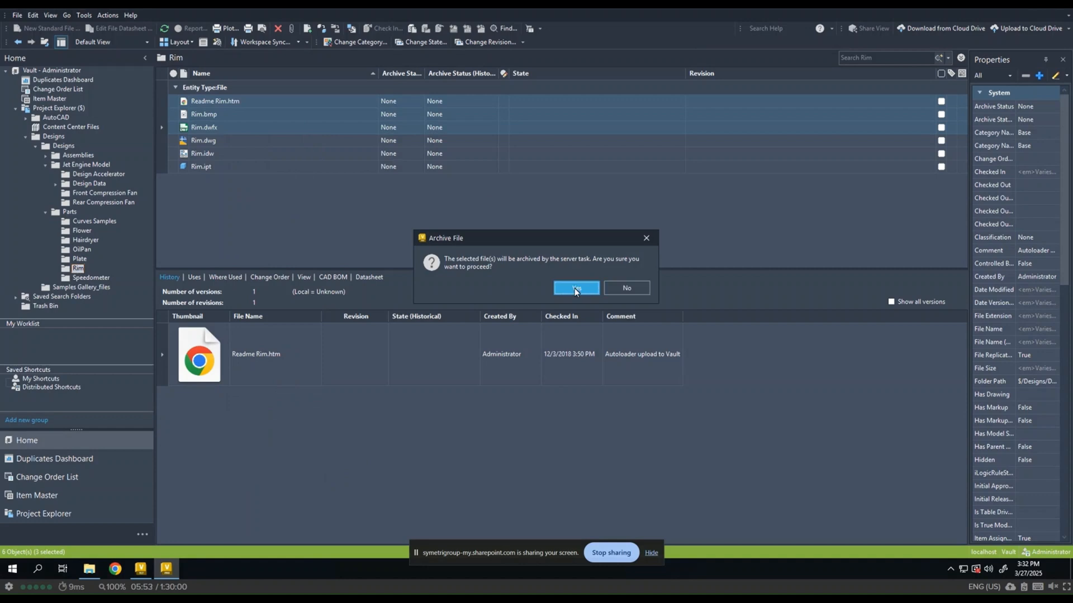
{"action": "left_click", "coordinate": [575, 288]}
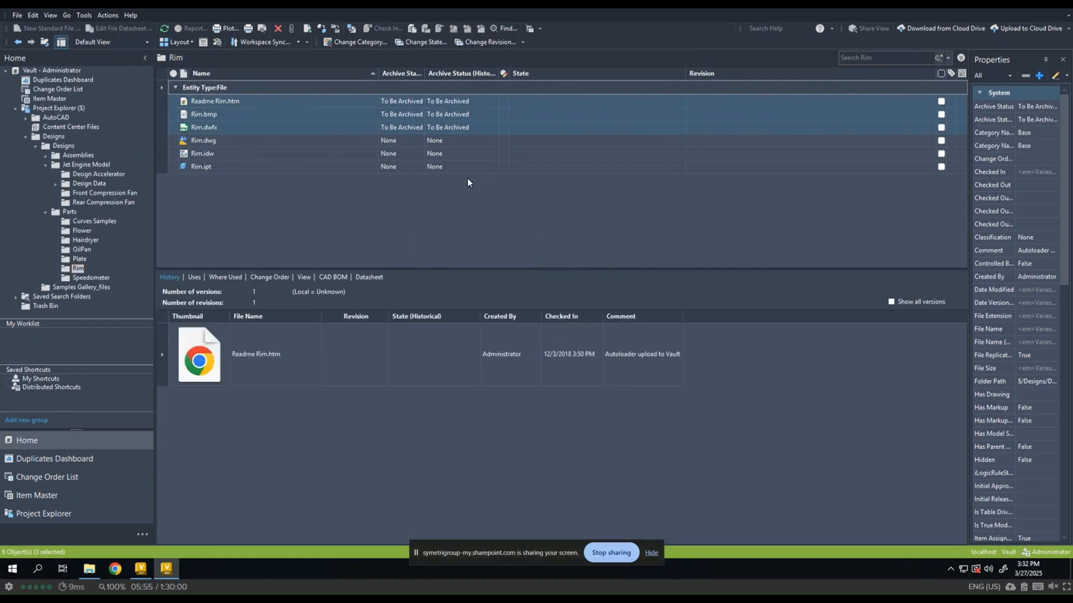
{"action": "mouse_move", "coordinate": [411, 105]}
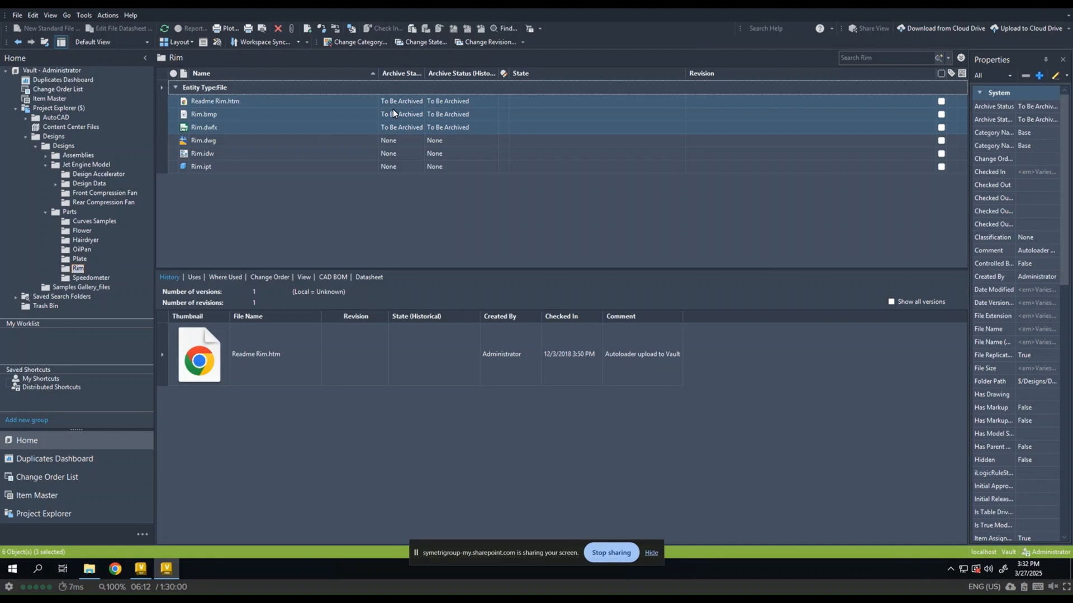
{"action": "mouse_move", "coordinate": [226, 232]}
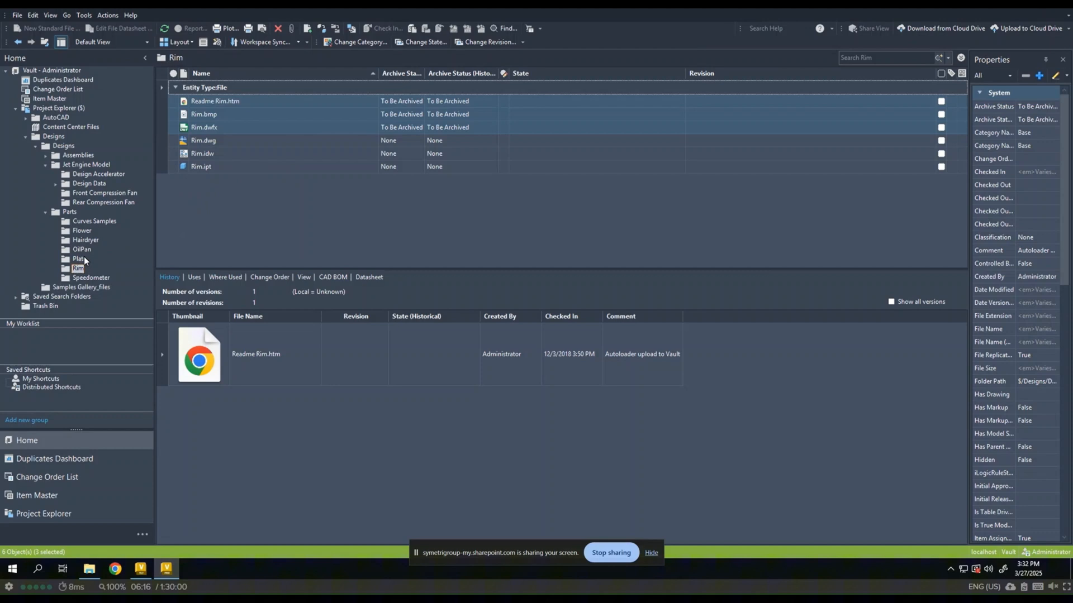
Step: Archive the OilPan folder's contents and confirm, marking the folder To Be Archived
{"action": "right_click", "coordinate": [82, 249]}
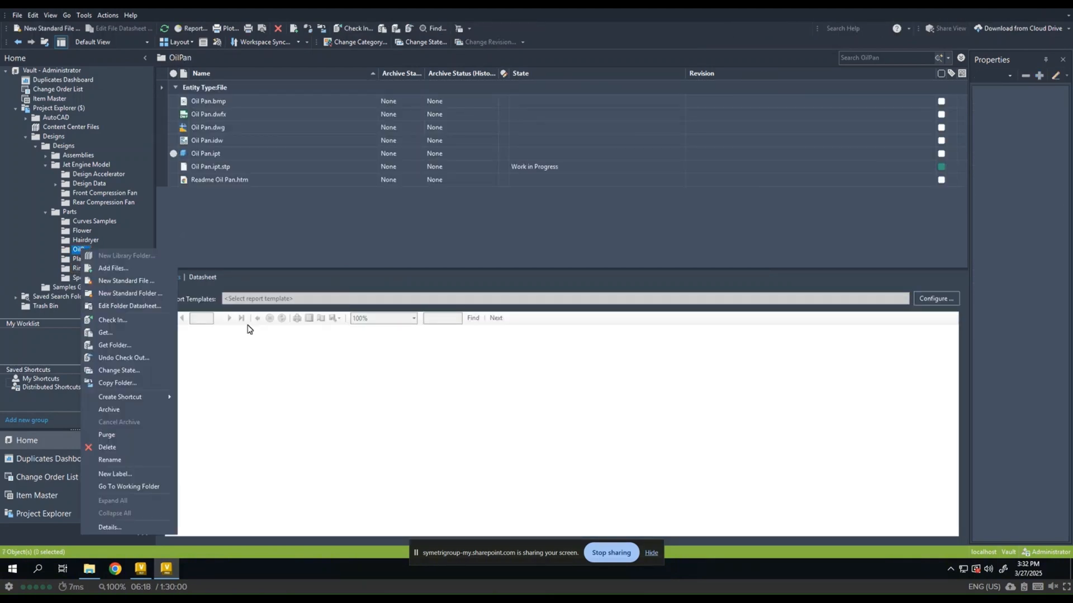
{"action": "left_click", "coordinate": [109, 409]}
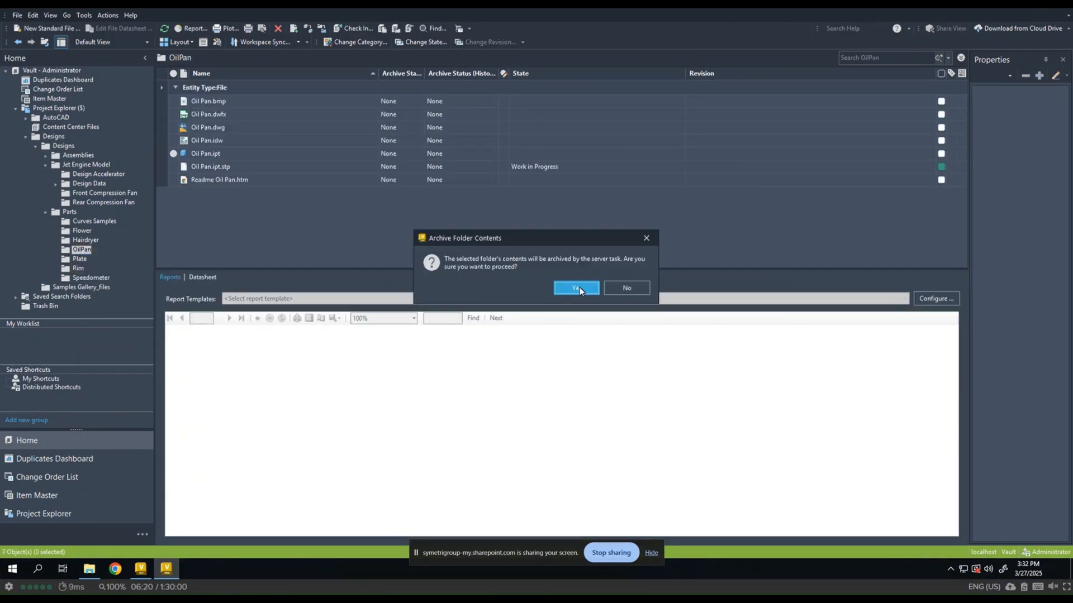
{"action": "left_click", "coordinate": [575, 287]}
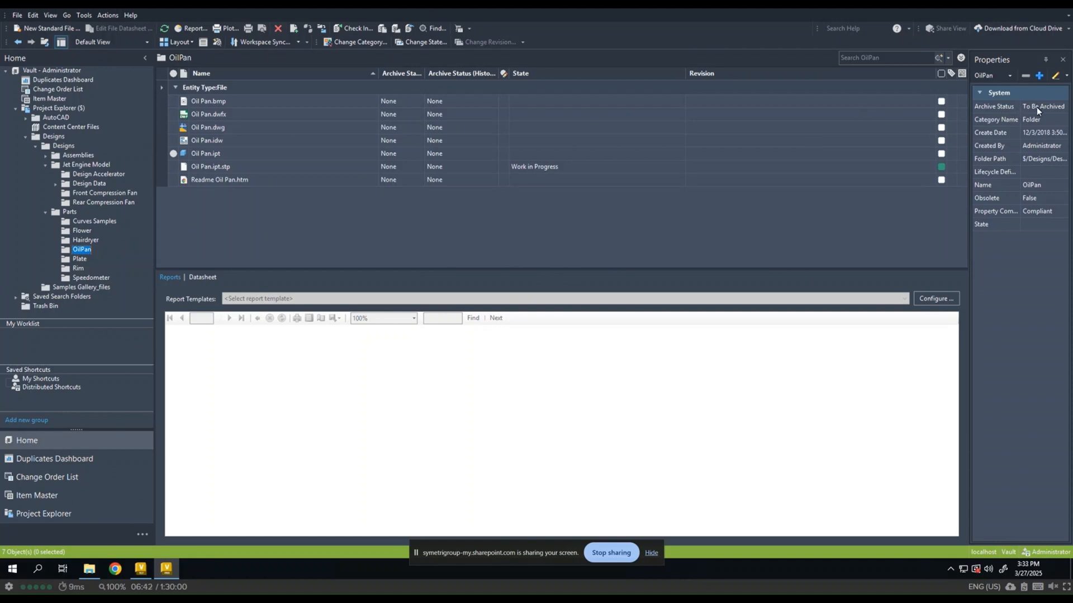
{"action": "mouse_move", "coordinate": [632, 517]}
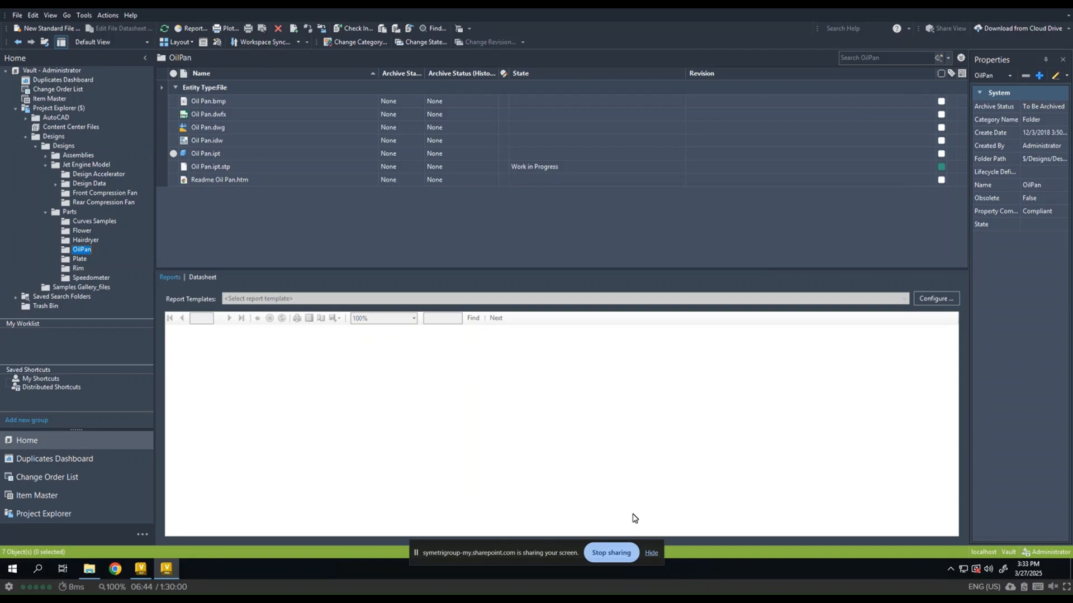
{"action": "mouse_move", "coordinate": [534, 334]}
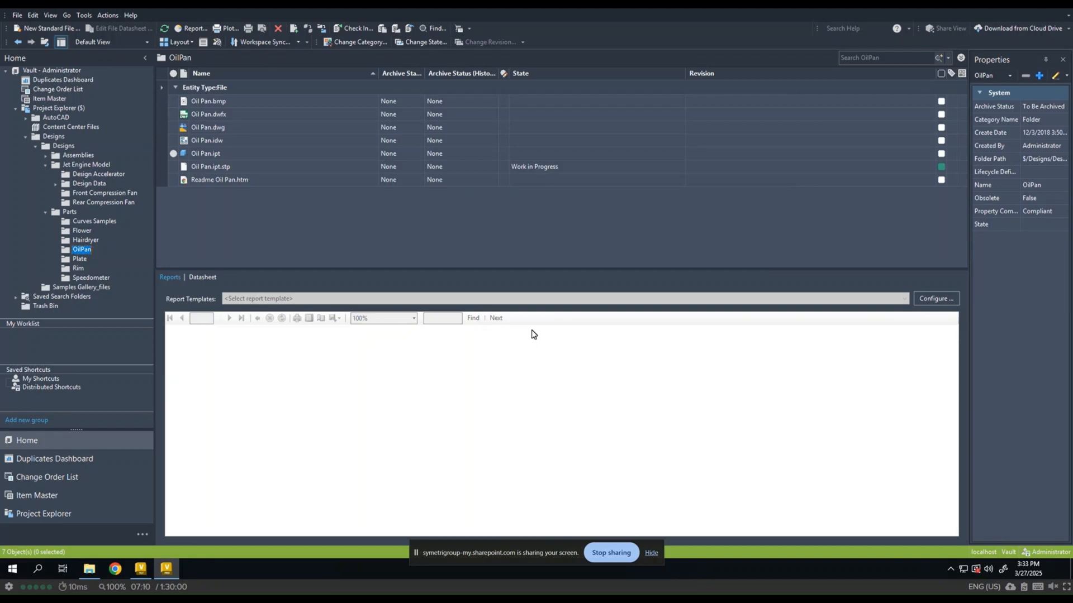
{"action": "mouse_move", "coordinate": [525, 393]}
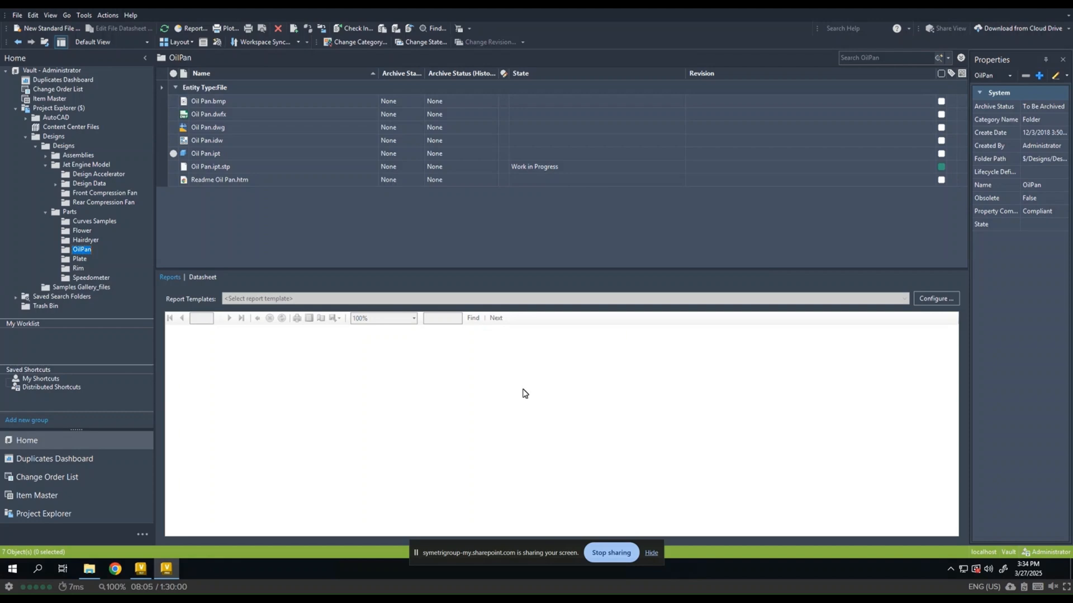
{"action": "mouse_move", "coordinate": [597, 523]}
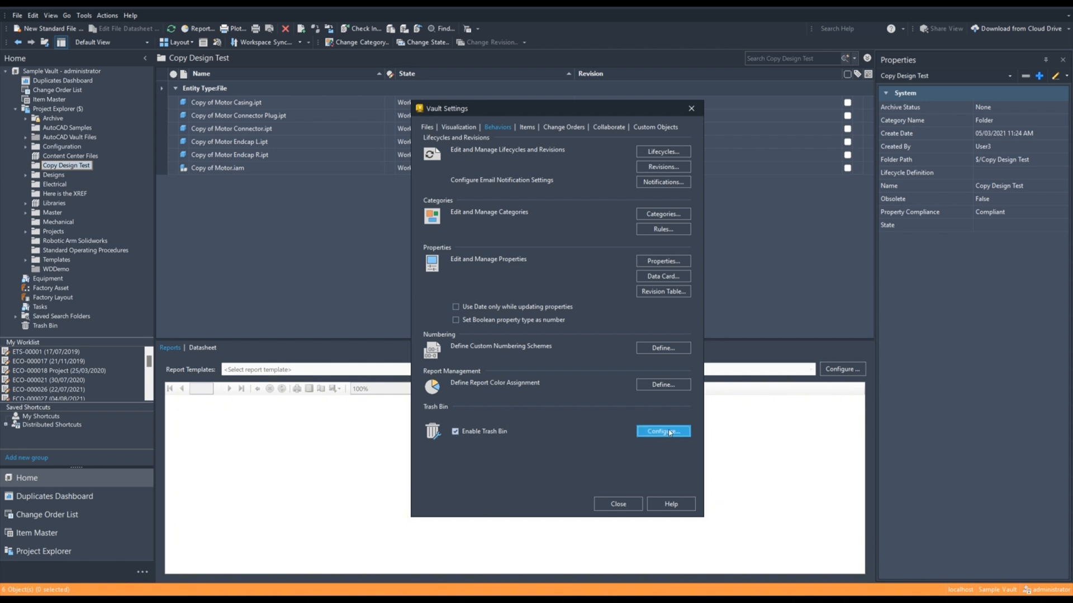
Step: Turn on automatic trash bin emptying every 30 days and confirm the Vault Settings
{"action": "left_click", "coordinate": [661, 432]}
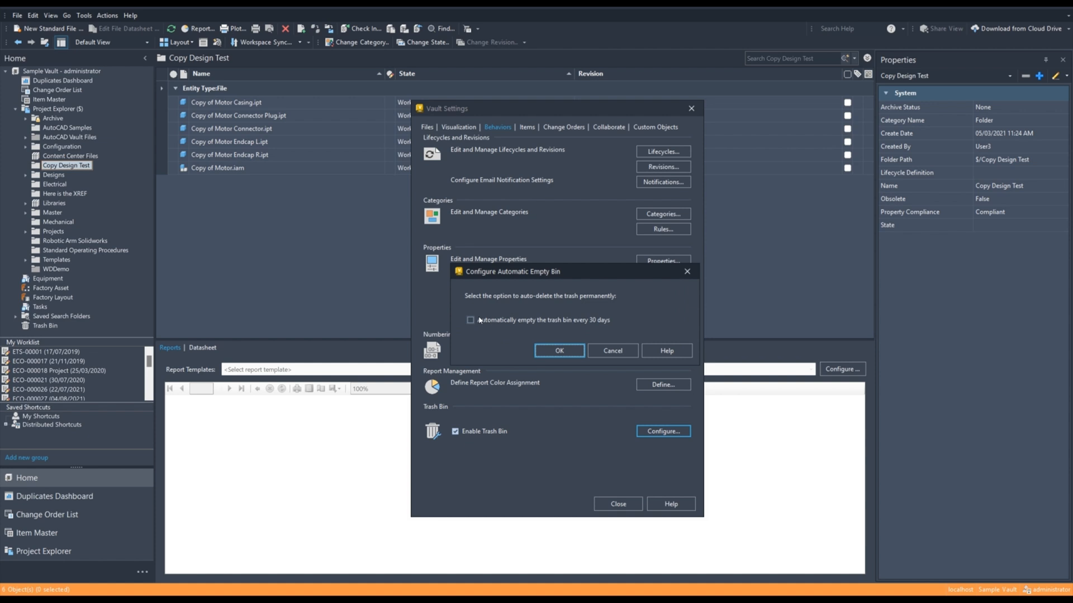
{"action": "left_click", "coordinate": [471, 319]}
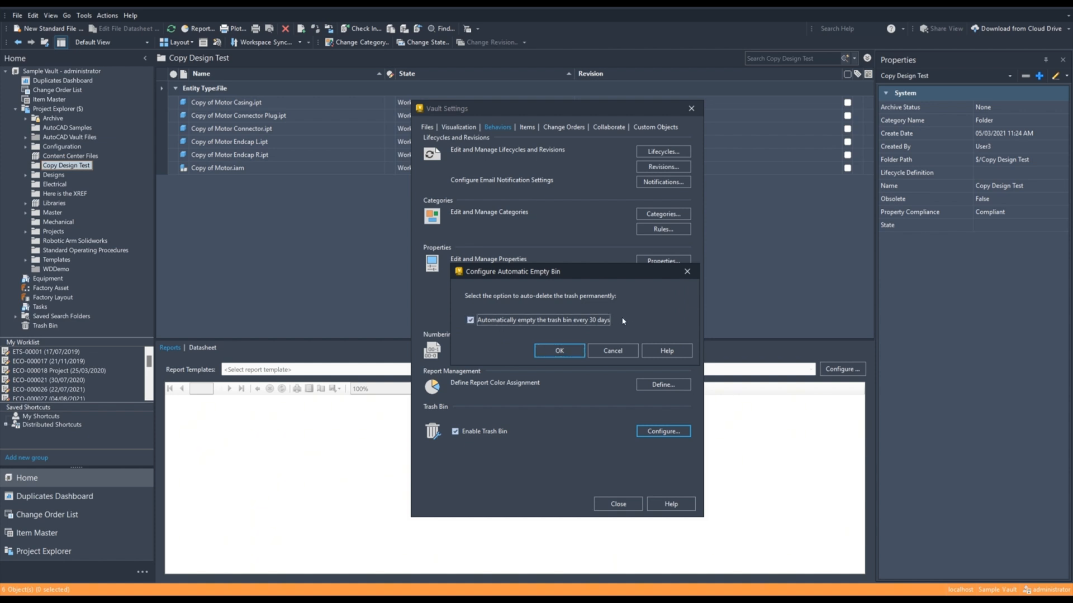
{"action": "left_click", "coordinate": [559, 350]}
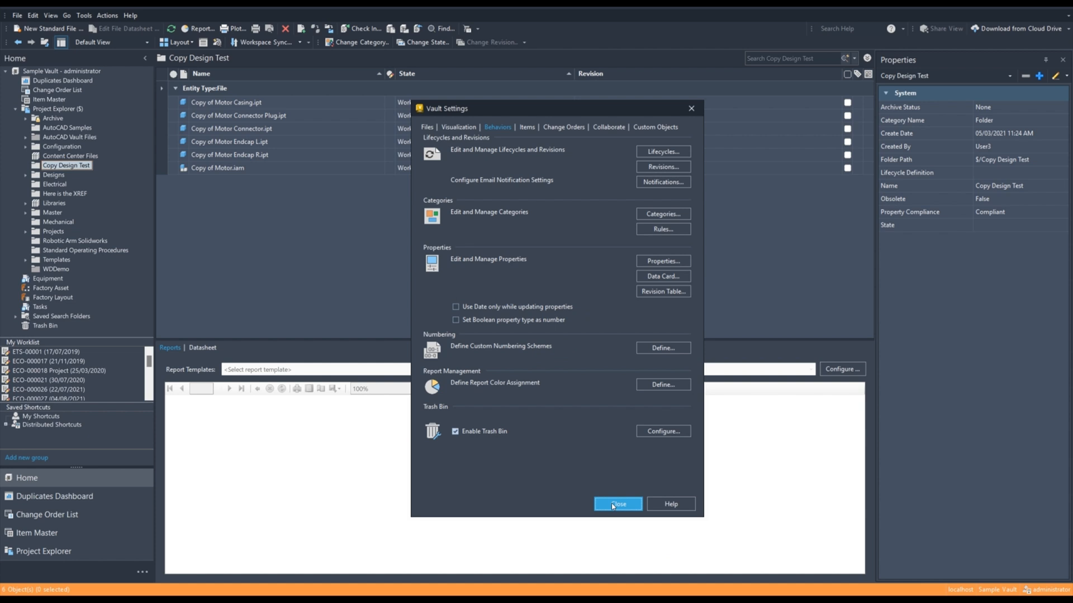
{"action": "left_click", "coordinate": [617, 503]}
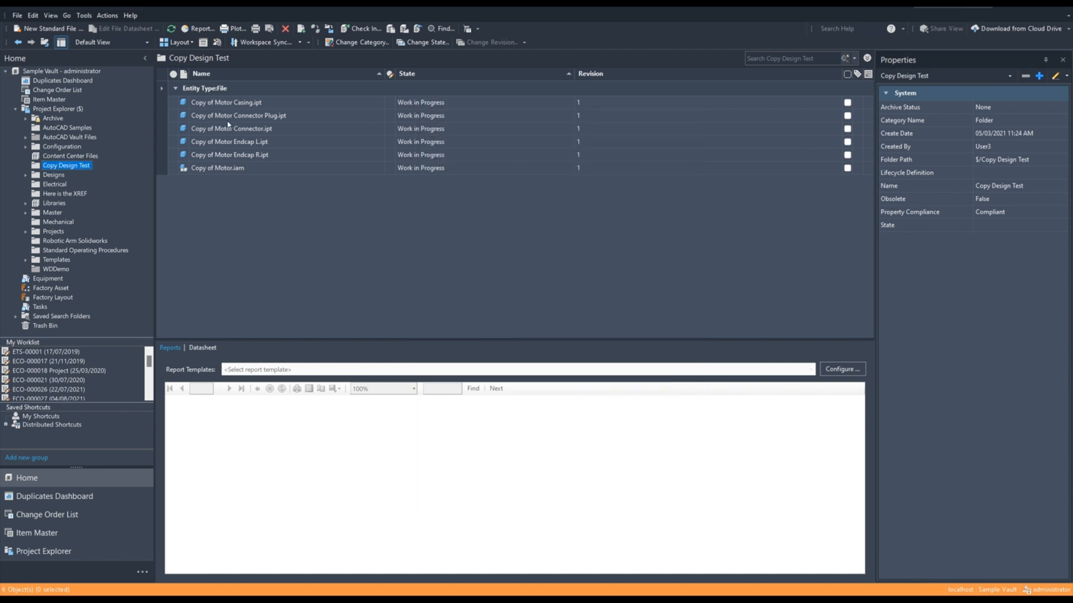
Step: Delete Copy of Motor Connector Plug.ipt, overriding its delete restrictions, sending it to the Trash Bin
{"action": "right_click", "coordinate": [238, 115]}
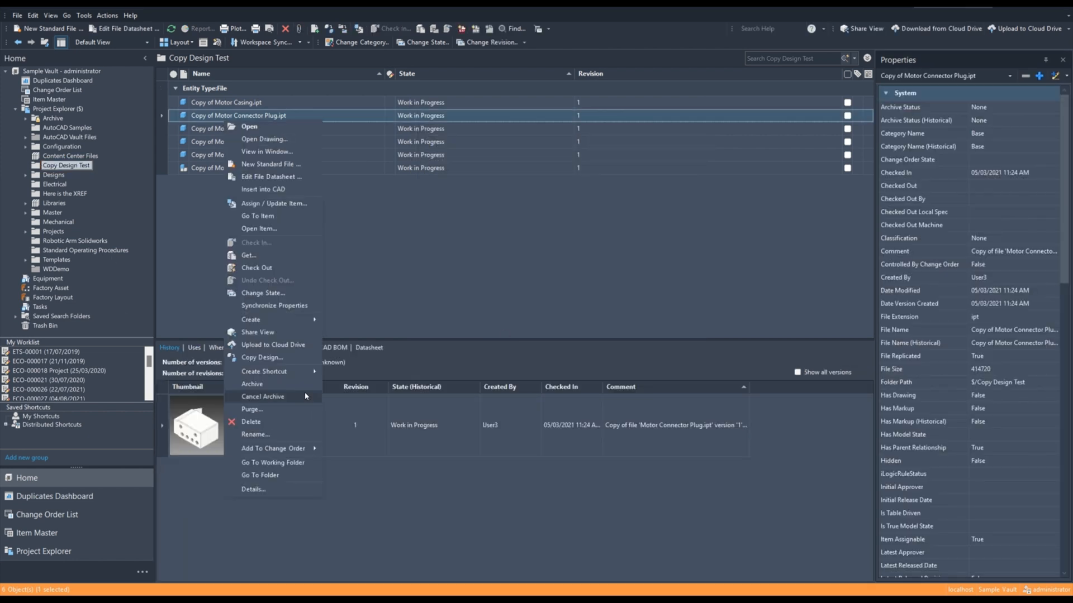
{"action": "left_click", "coordinate": [251, 421]}
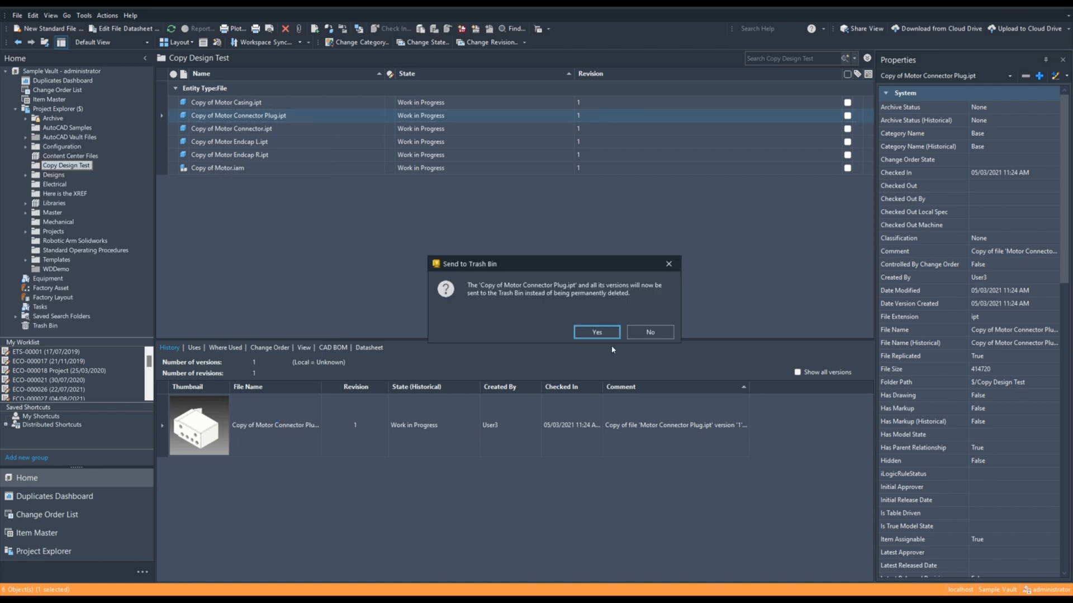
{"action": "left_click", "coordinate": [595, 332]}
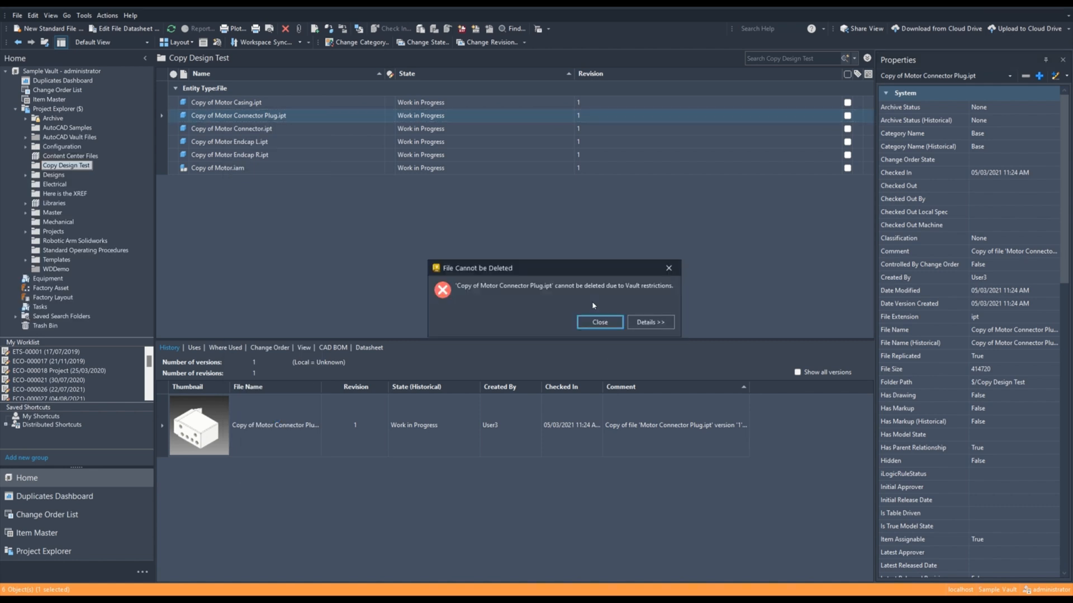
{"action": "mouse_move", "coordinate": [581, 311]}
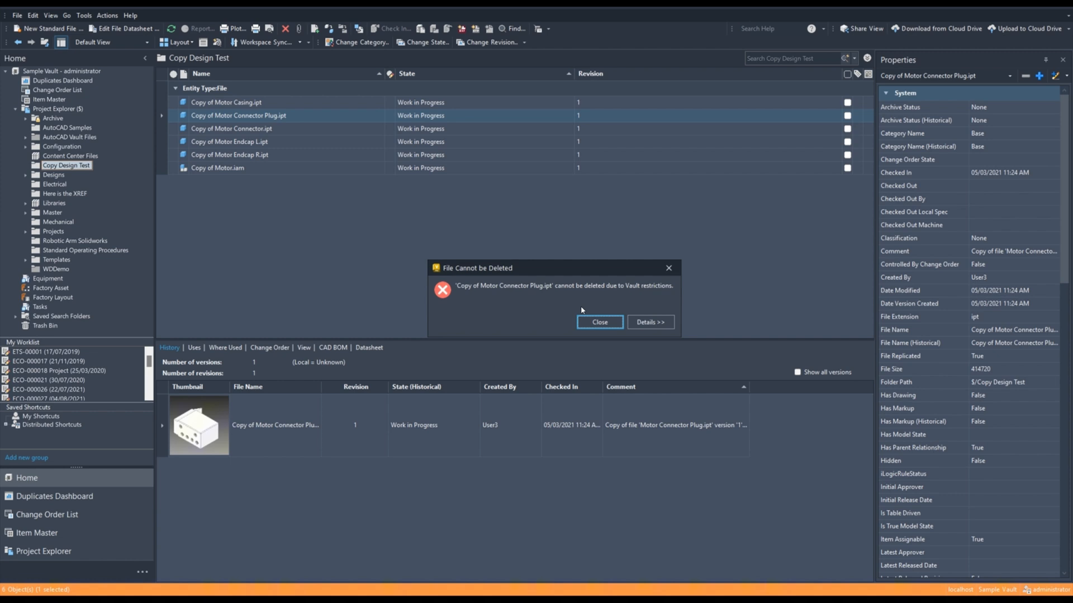
{"action": "mouse_move", "coordinate": [648, 322]}
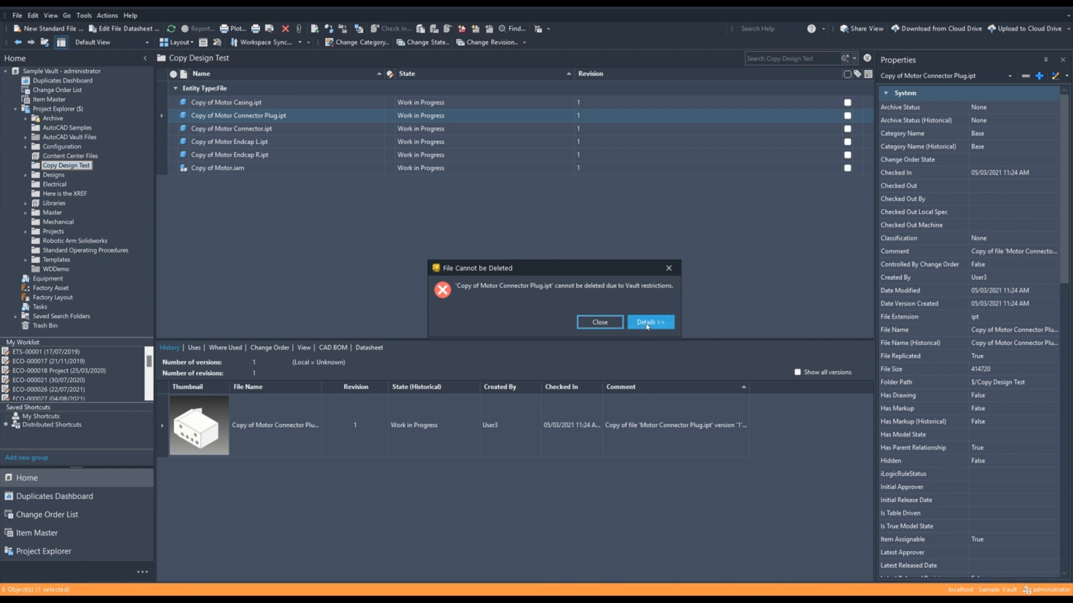
{"action": "left_click", "coordinate": [648, 322]}
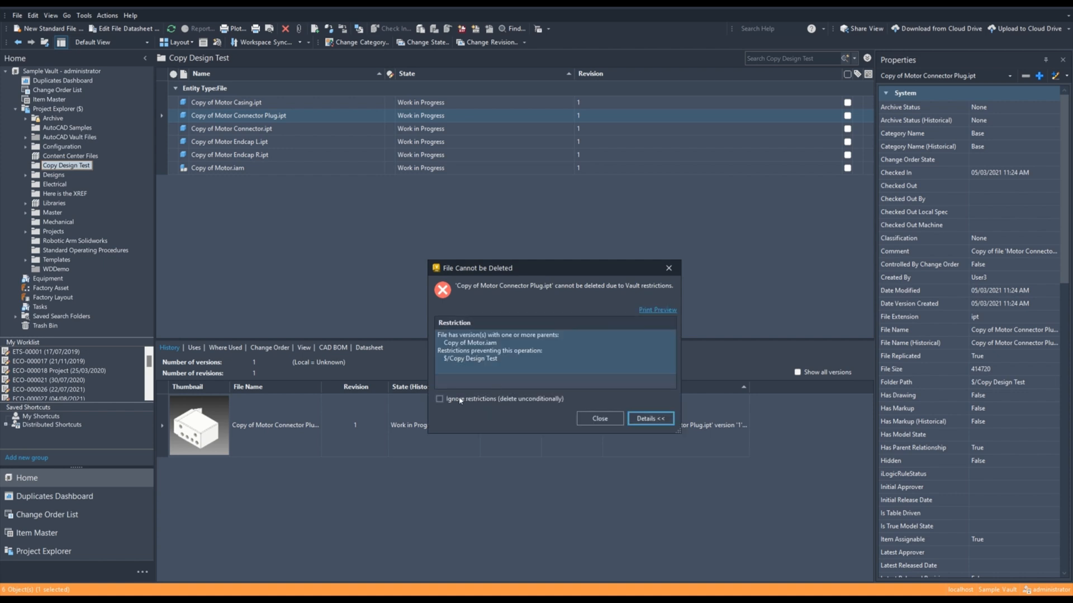
{"action": "left_click", "coordinate": [599, 418]}
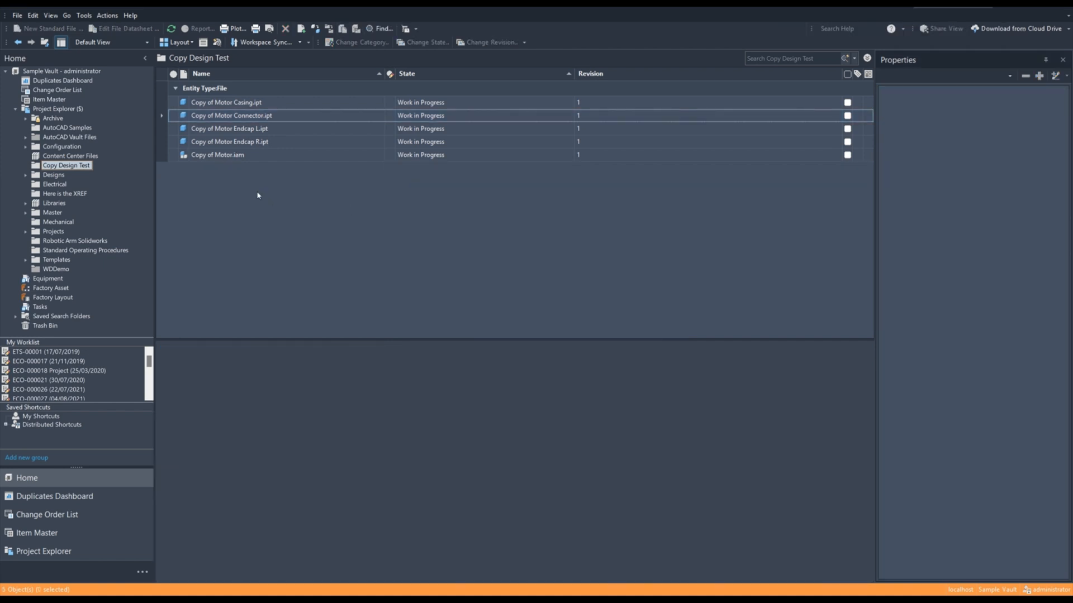
Step: Empty the Trash Bin to permanently remove the deleted connector plug part
{"action": "left_click", "coordinate": [45, 325]}
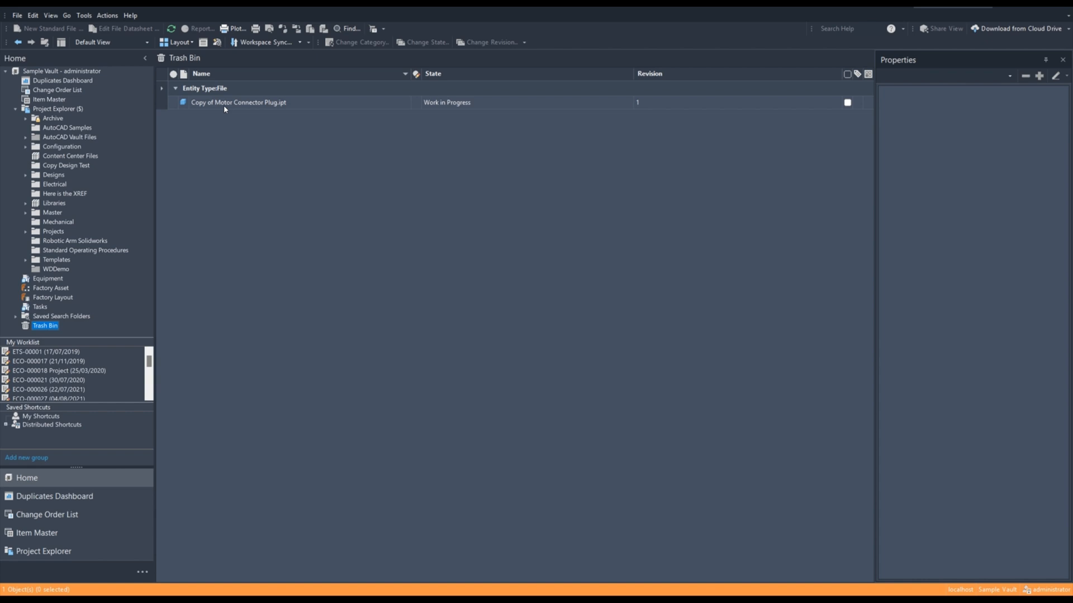
{"action": "right_click", "coordinate": [238, 101]}
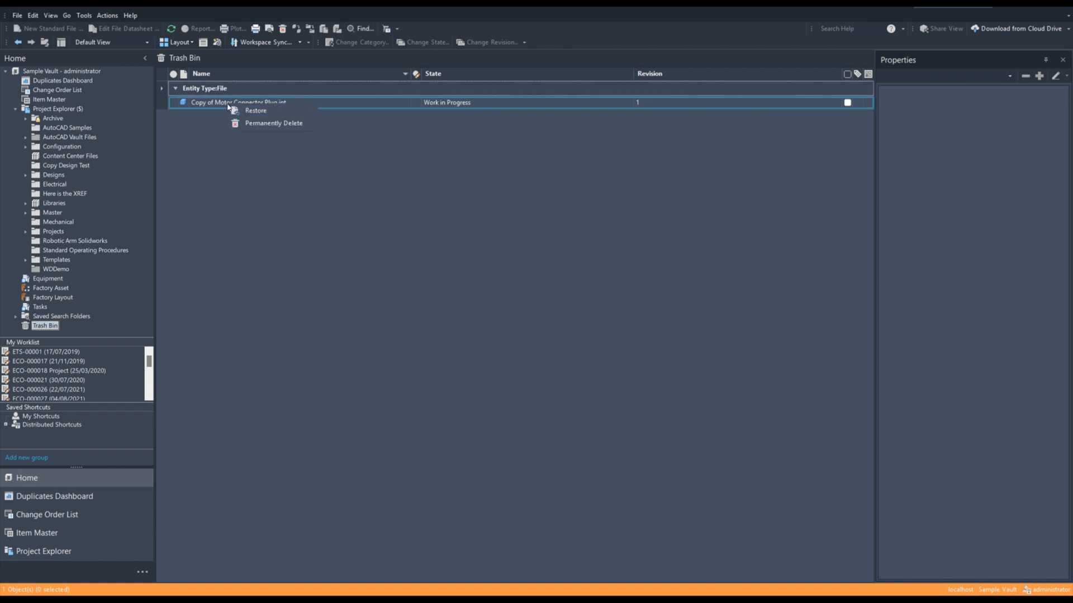
{"action": "mouse_move", "coordinate": [267, 113]}
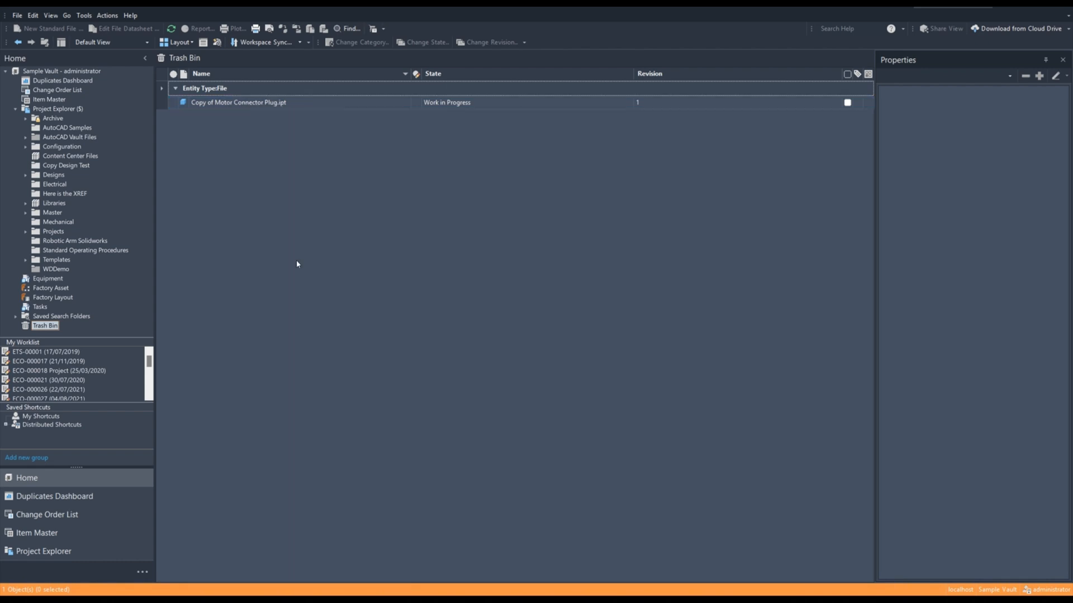
{"action": "right_click", "coordinate": [45, 325]}
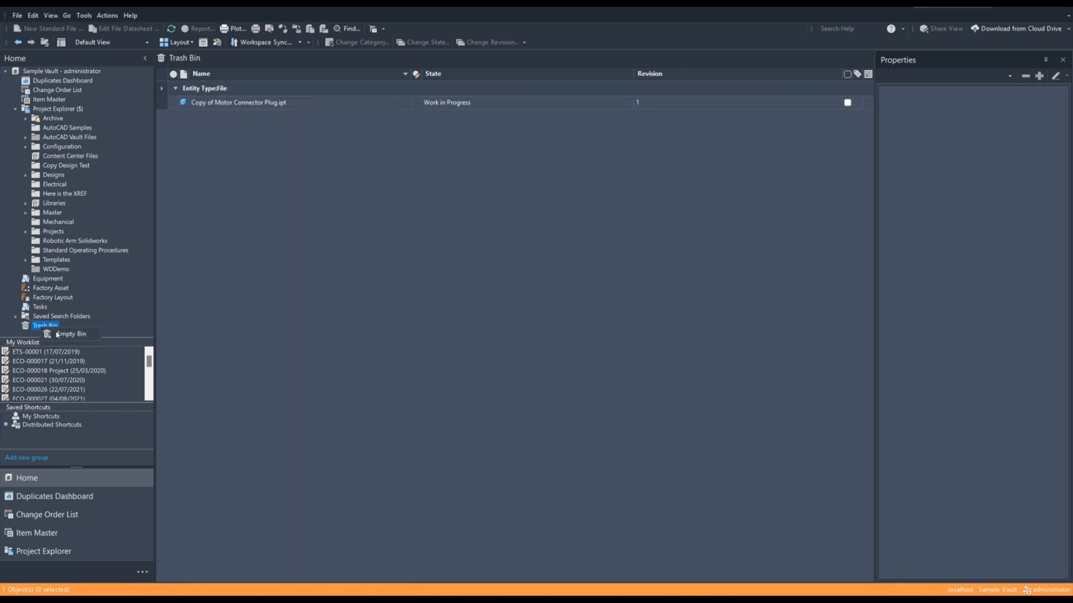
{"action": "mouse_move", "coordinate": [416, 296]}
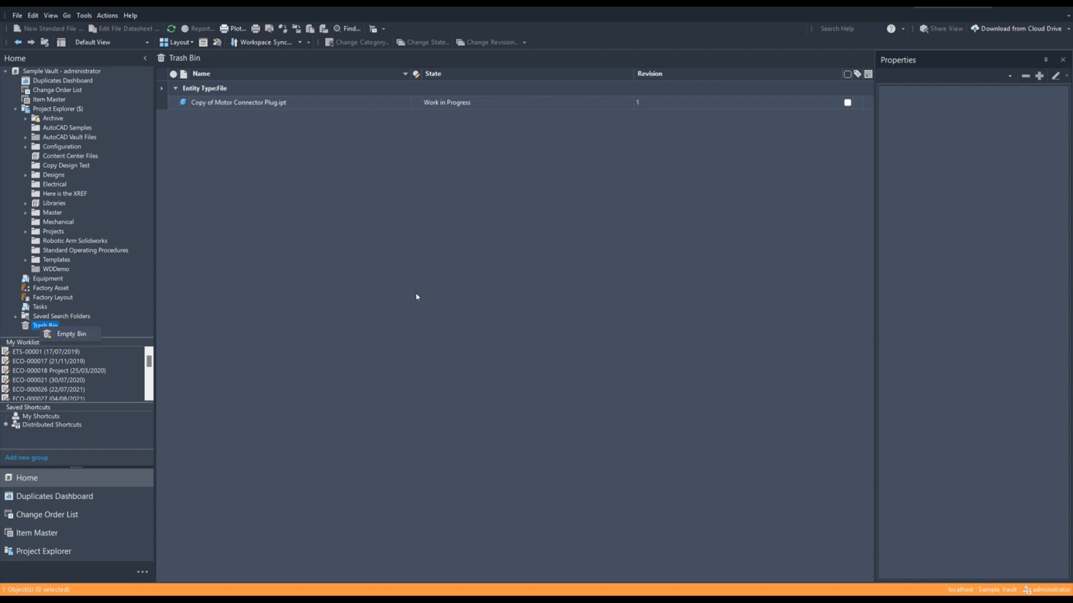
{"action": "left_click", "coordinate": [83, 14]}
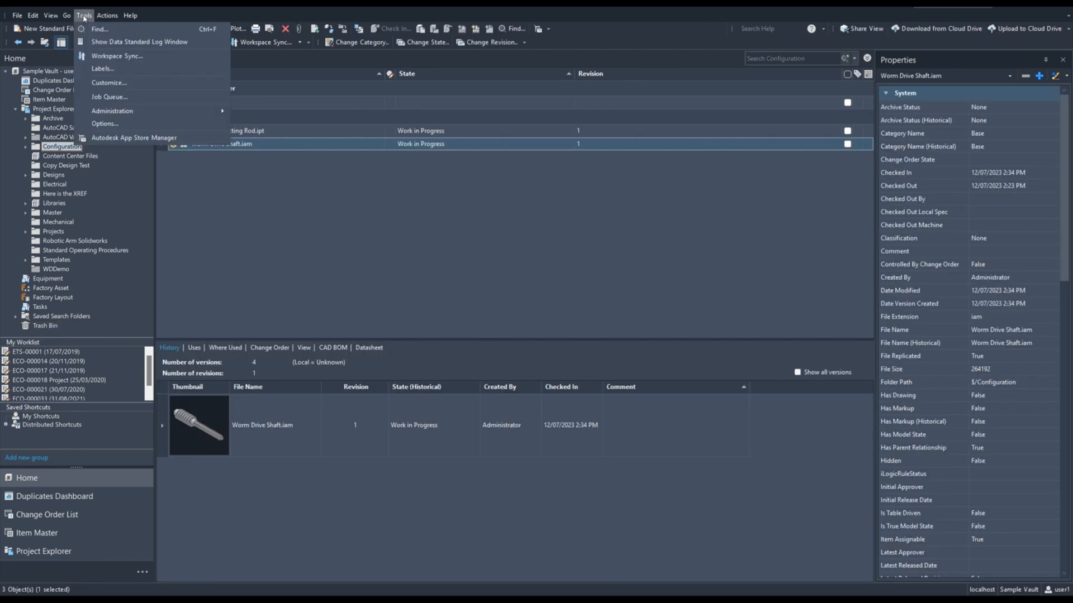
Step: Show the Job Server Queue with the pending STEP Create job for Worm Drive Shaft.iam
{"action": "left_click", "coordinate": [109, 96]}
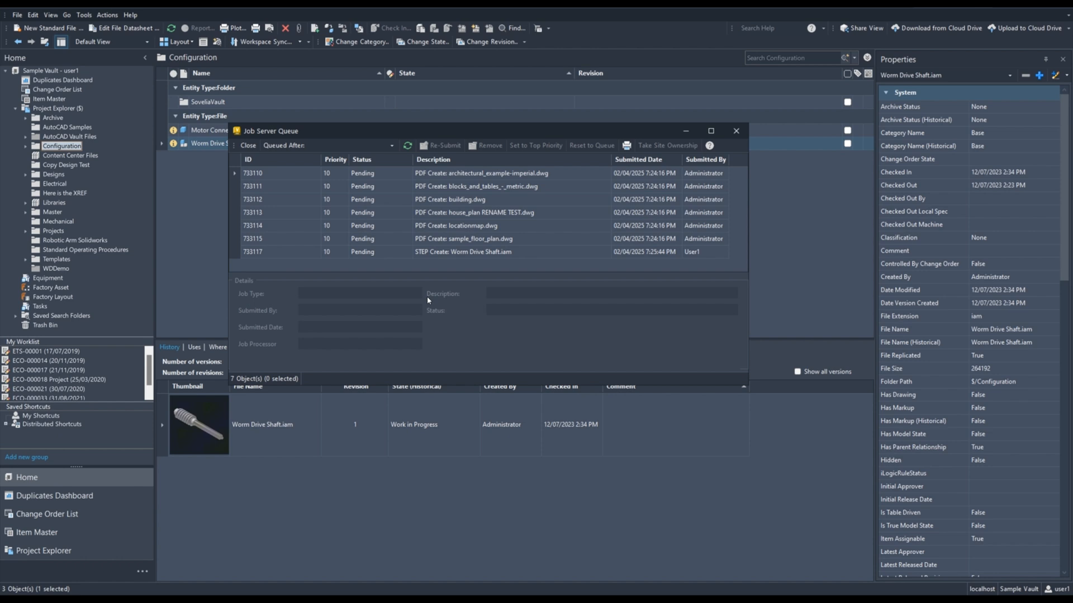
{"action": "mouse_move", "coordinate": [294, 259]}
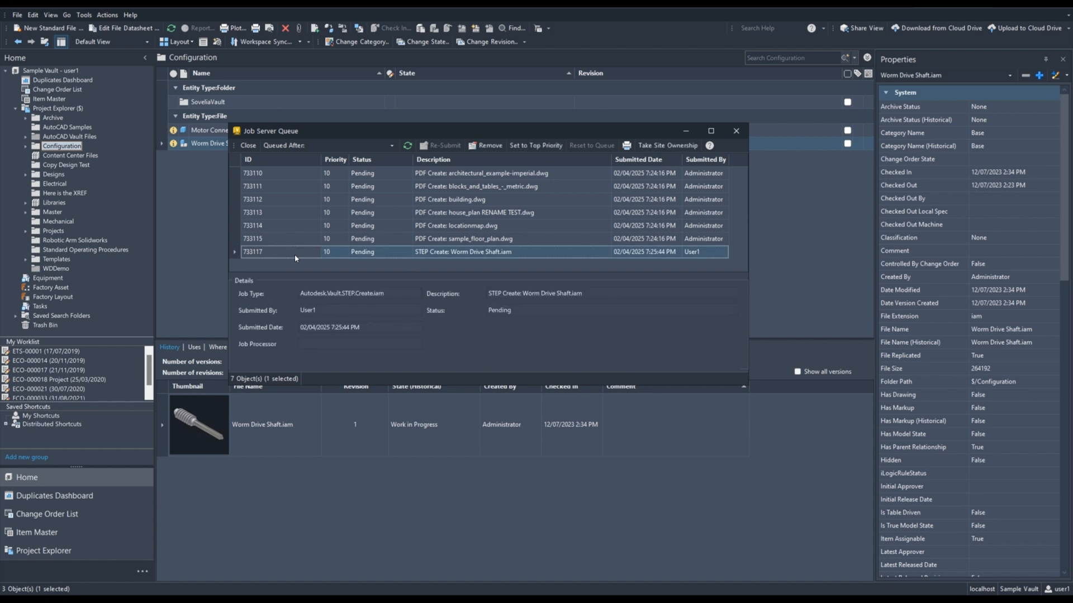
Step: Set STEP Create job 733117 for Worm Drive Shaft.iam to top priority (priority 1)
{"action": "right_click", "coordinate": [294, 258]}
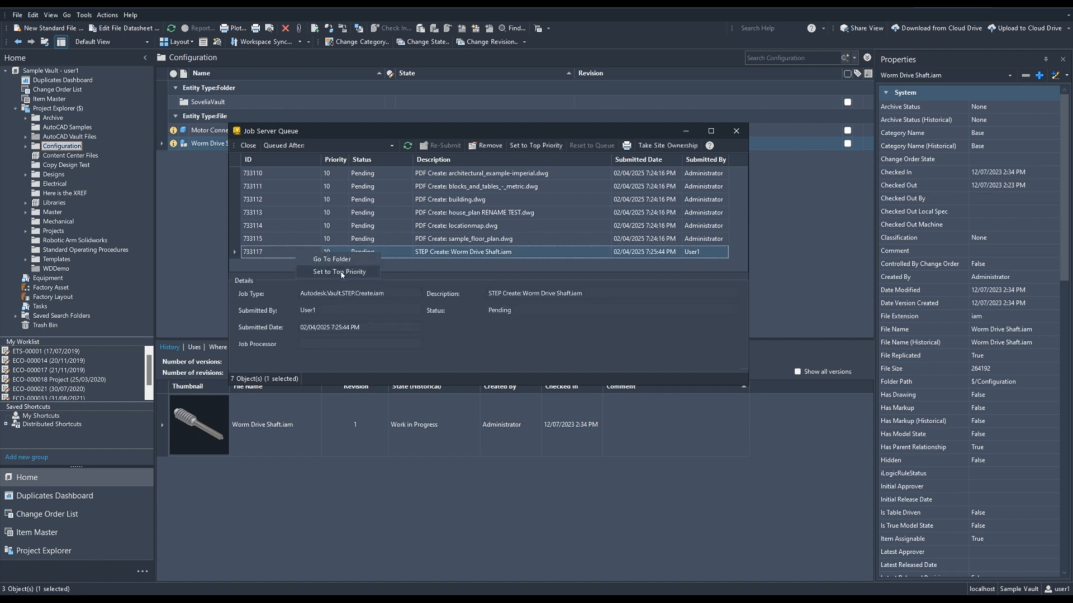
{"action": "left_click", "coordinate": [340, 272]}
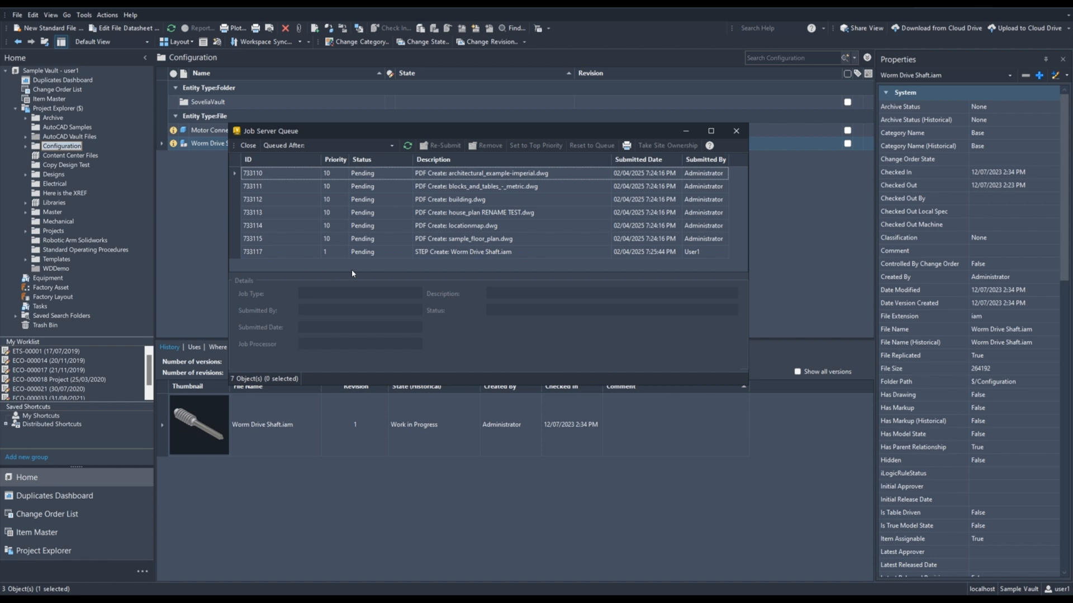
{"action": "left_click", "coordinate": [463, 252]}
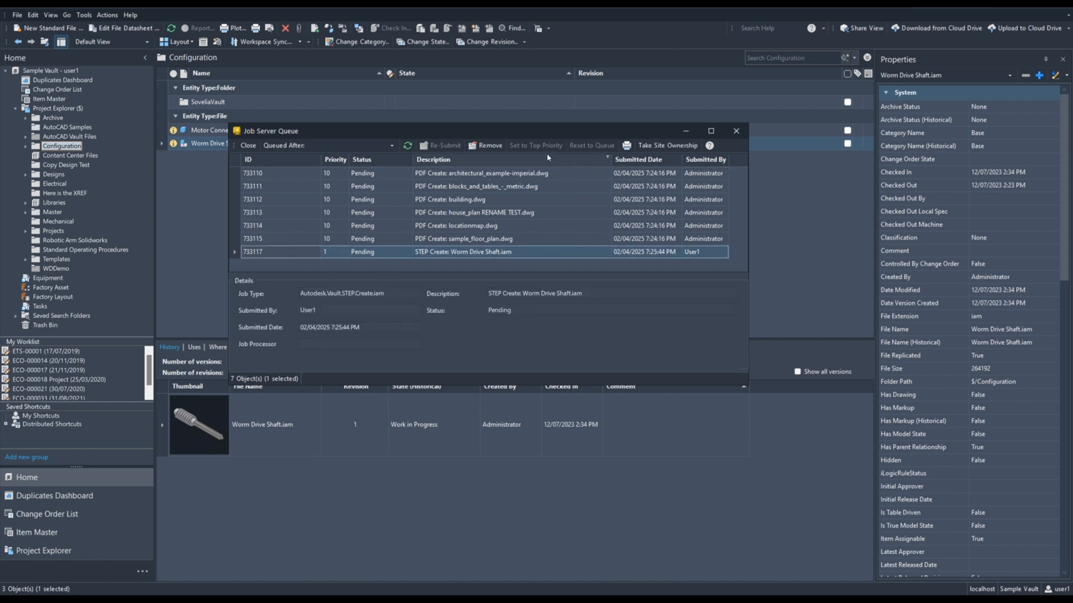
{"action": "mouse_move", "coordinate": [535, 145]}
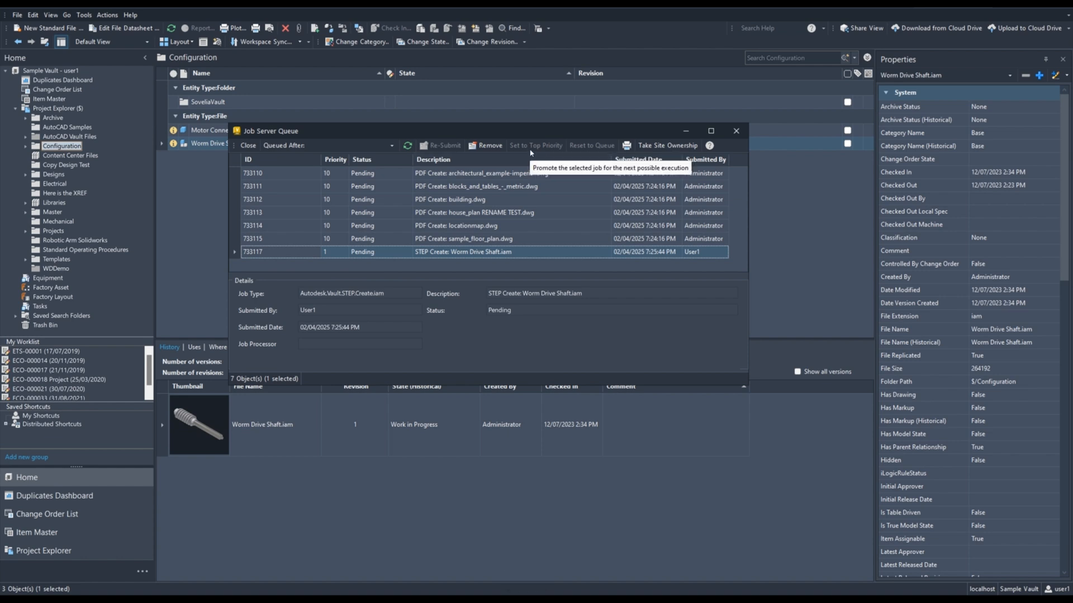
{"action": "mouse_move", "coordinate": [640, 355]}
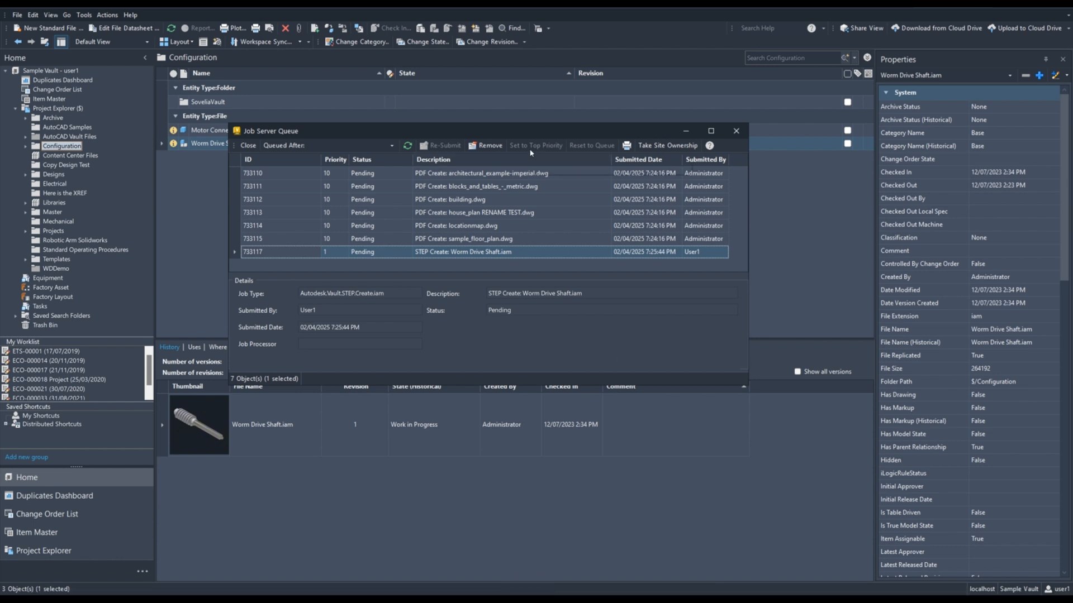
{"action": "mouse_move", "coordinate": [641, 354]}
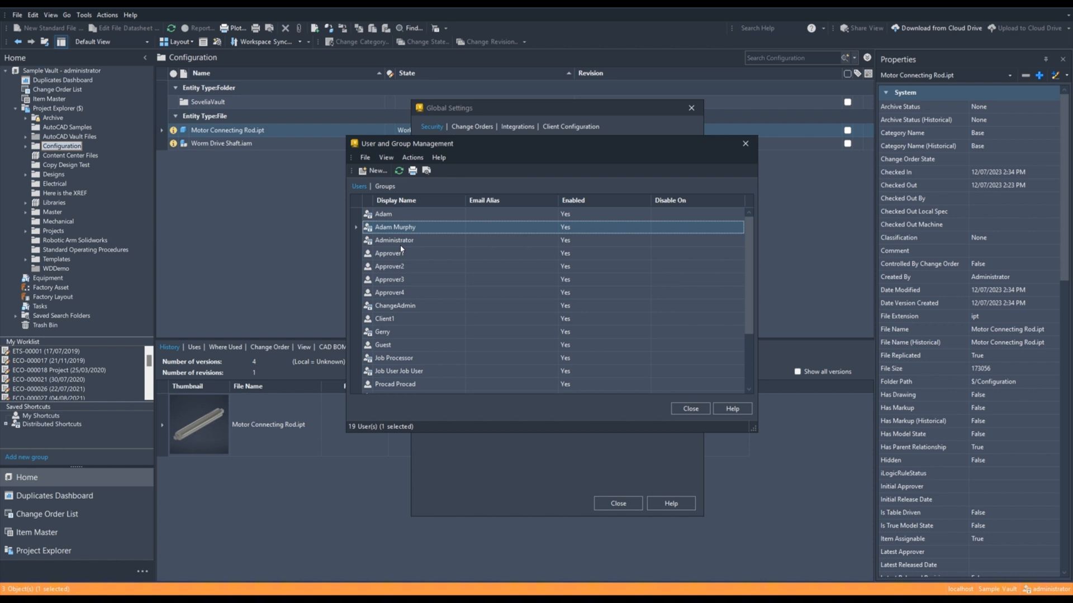
{"action": "mouse_move", "coordinate": [417, 227]}
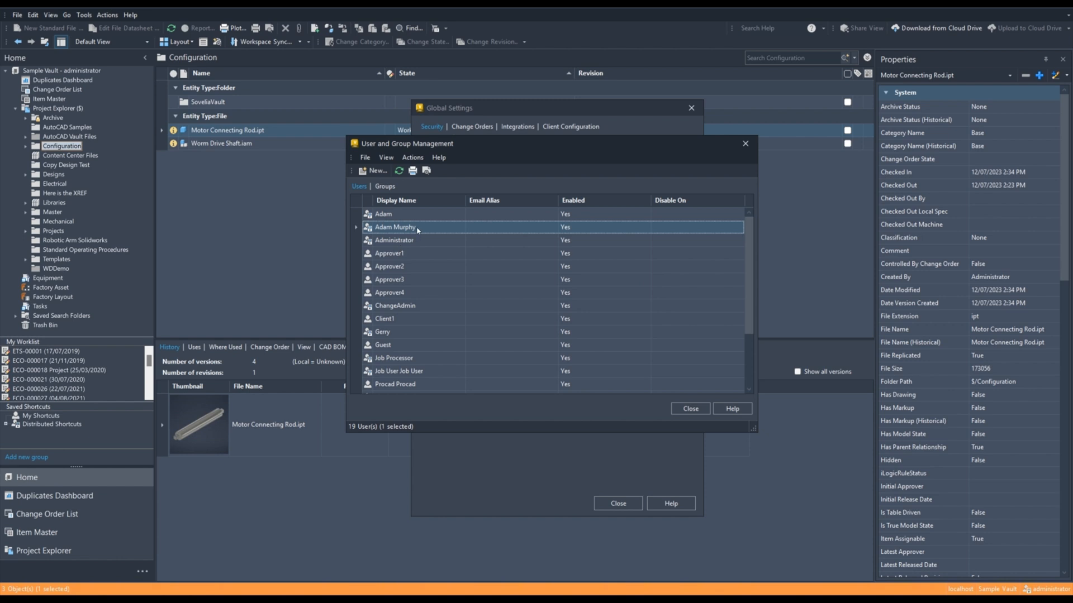
{"action": "double_click", "coordinate": [394, 226]}
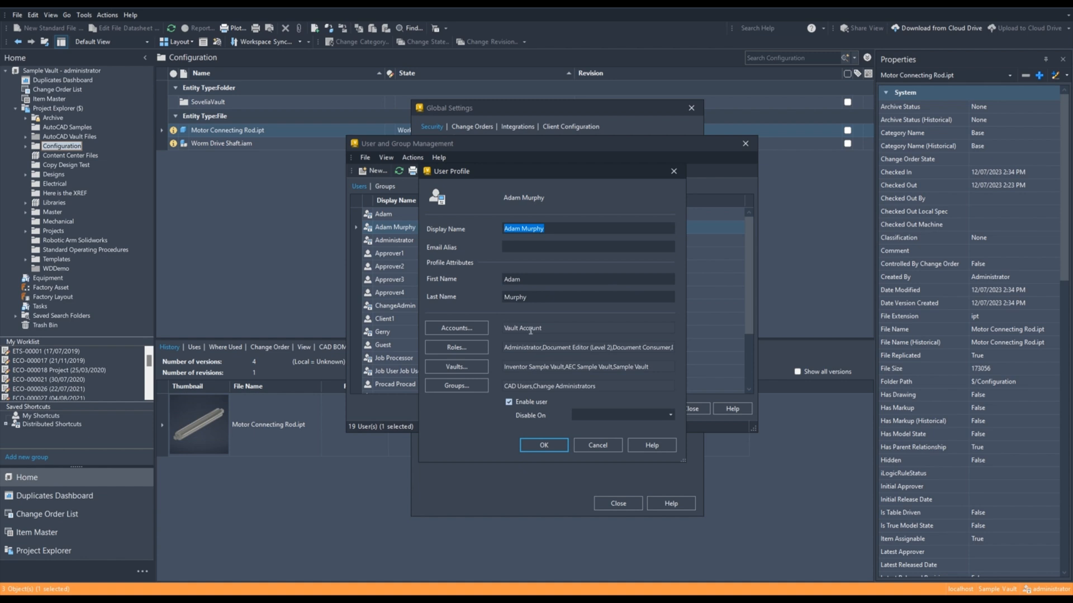
{"action": "mouse_move", "coordinate": [591, 401]}
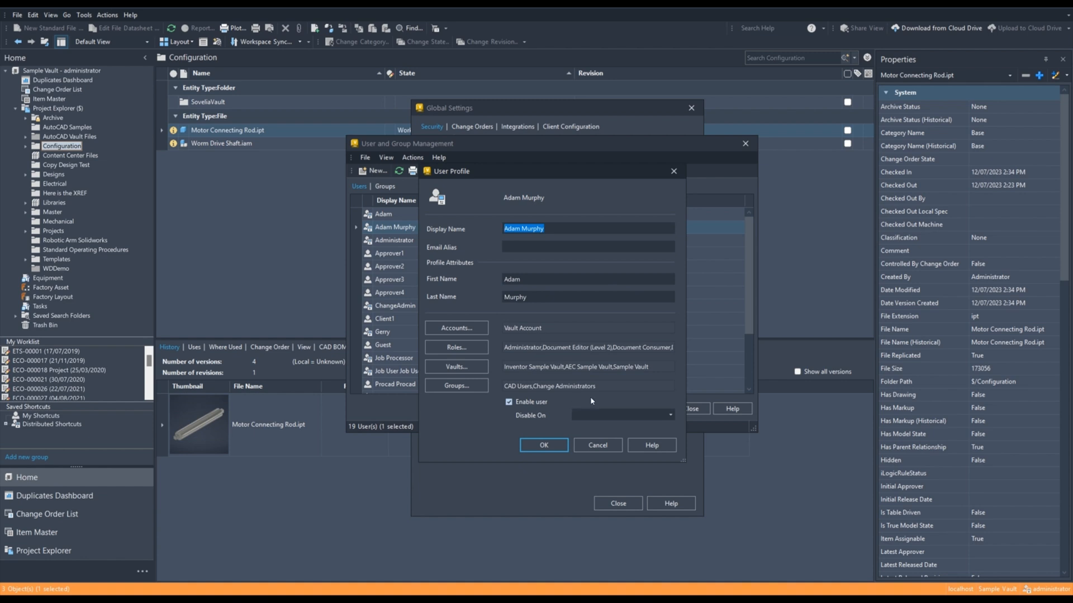
{"action": "mouse_move", "coordinate": [526, 415]}
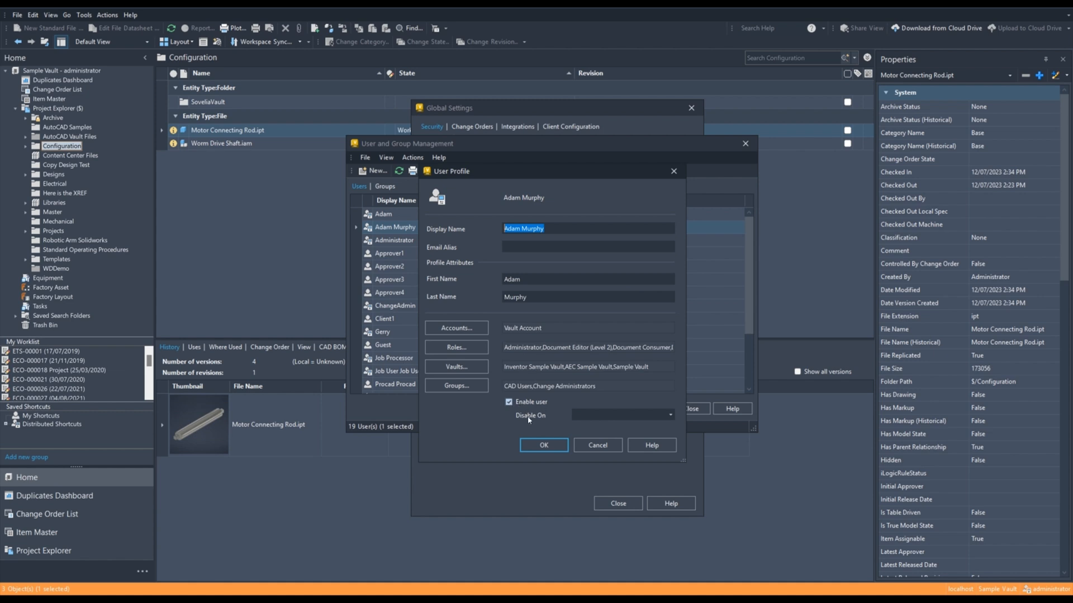
{"action": "left_click", "coordinate": [669, 415]}
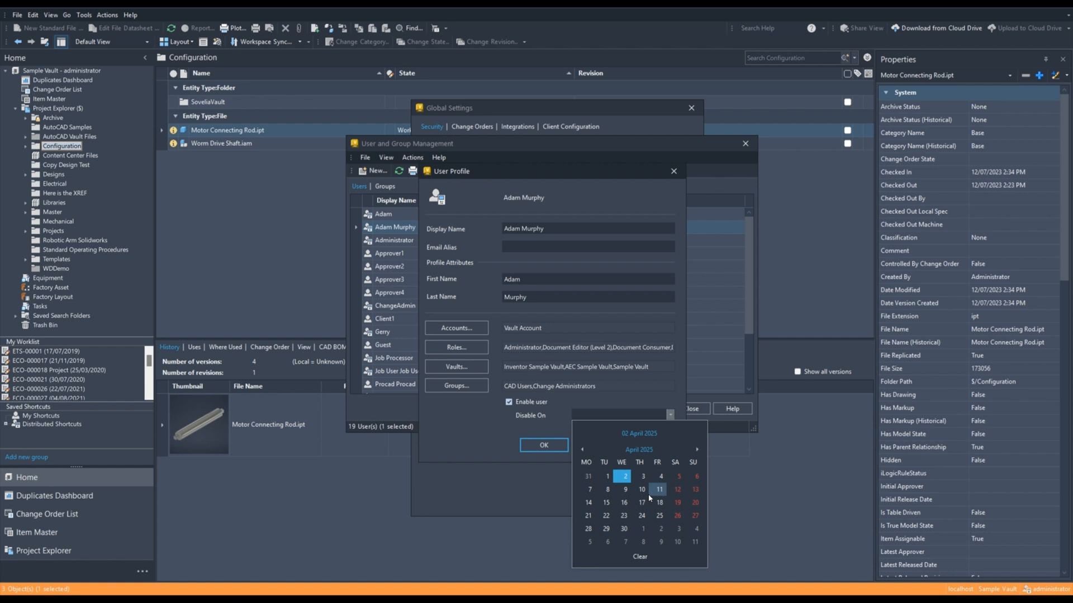
{"action": "left_click", "coordinate": [696, 449]}
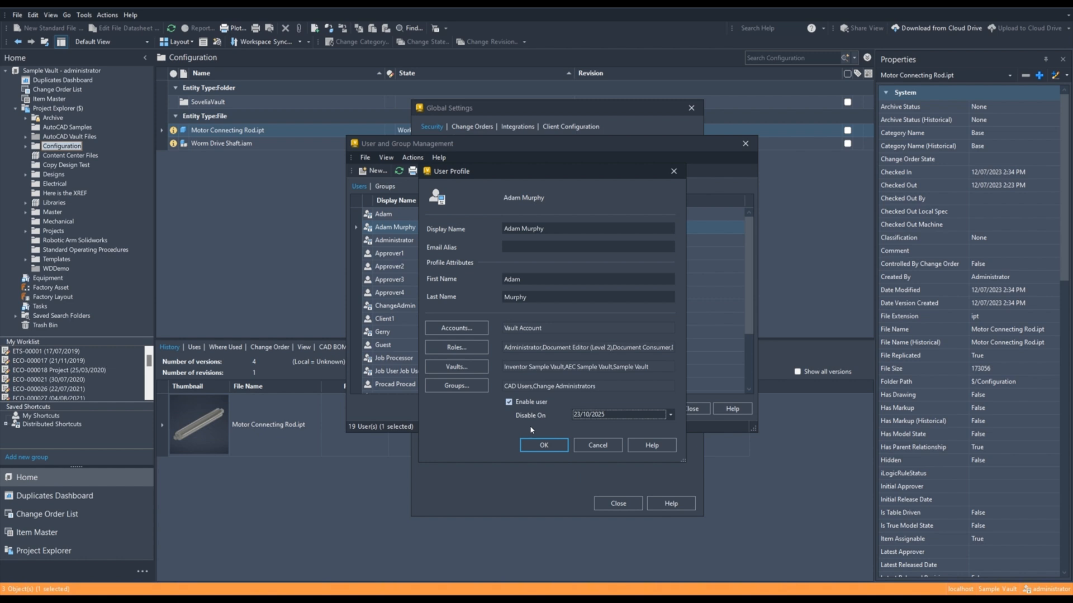
{"action": "left_click", "coordinate": [543, 445]}
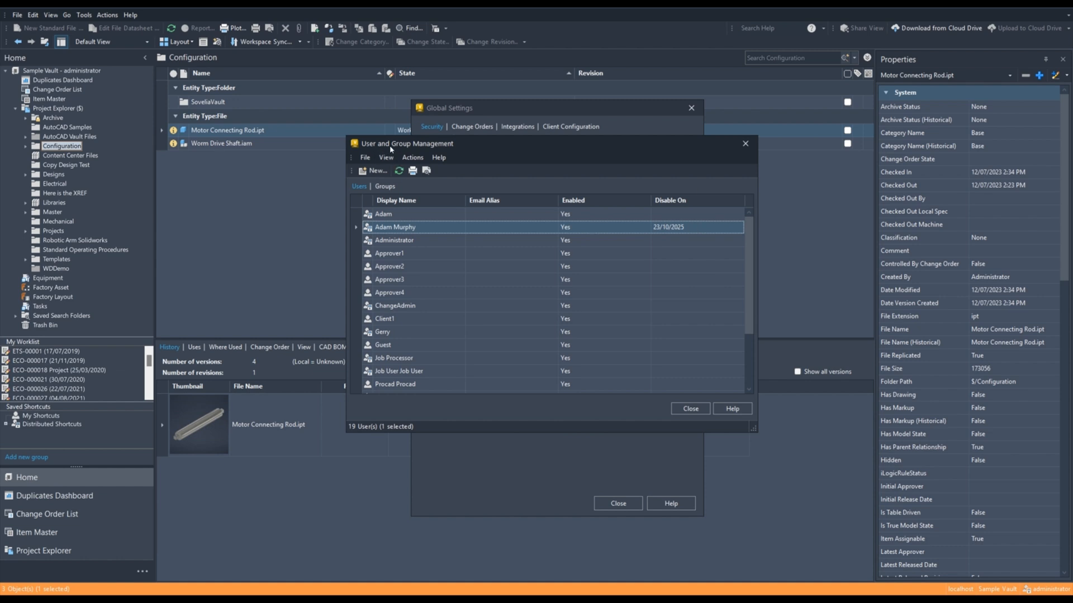
{"action": "mouse_move", "coordinate": [669, 233]}
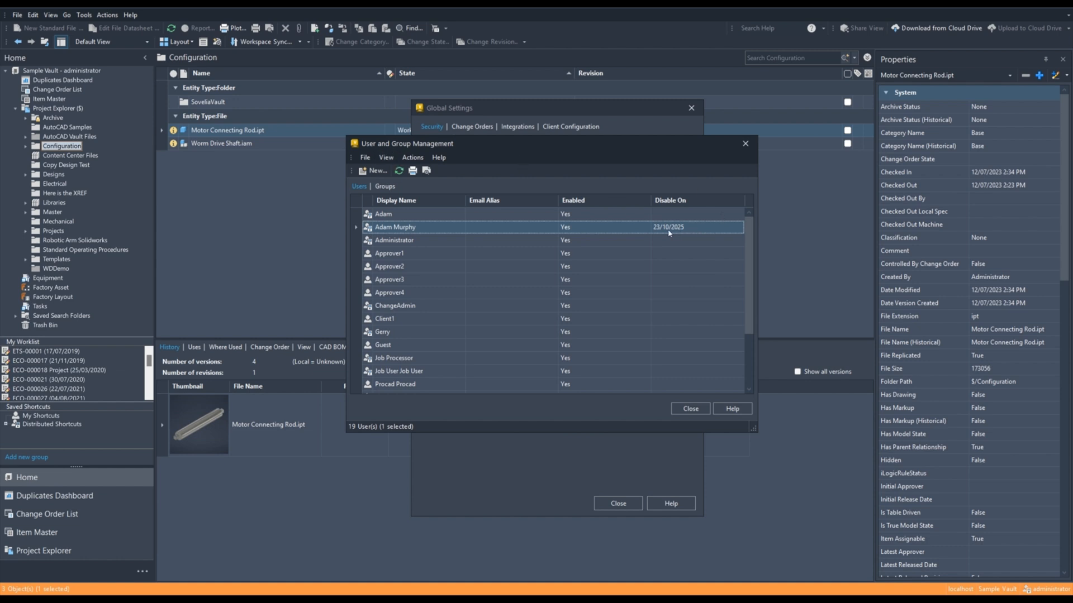
{"action": "mouse_move", "coordinate": [684, 230]}
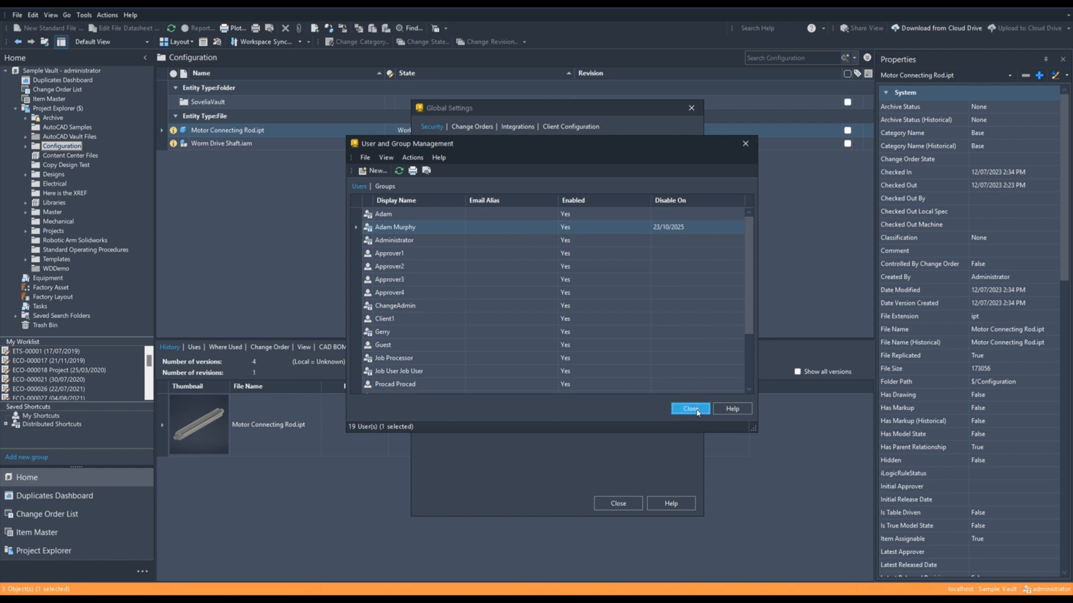
{"action": "left_click", "coordinate": [690, 409]}
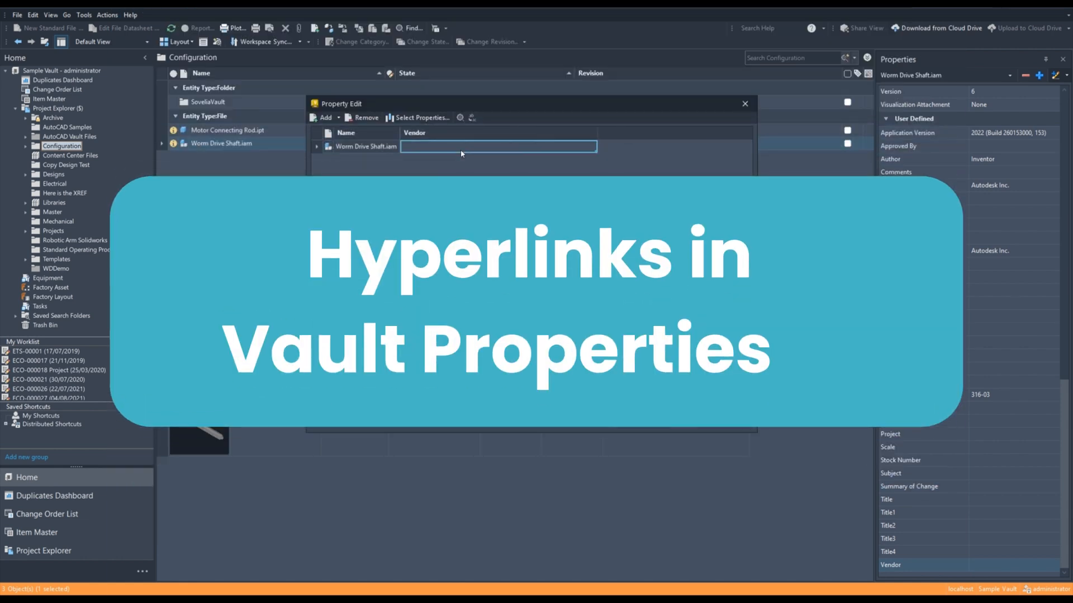
{"action": "type", "text": "http://www.symetri.co.uk"}
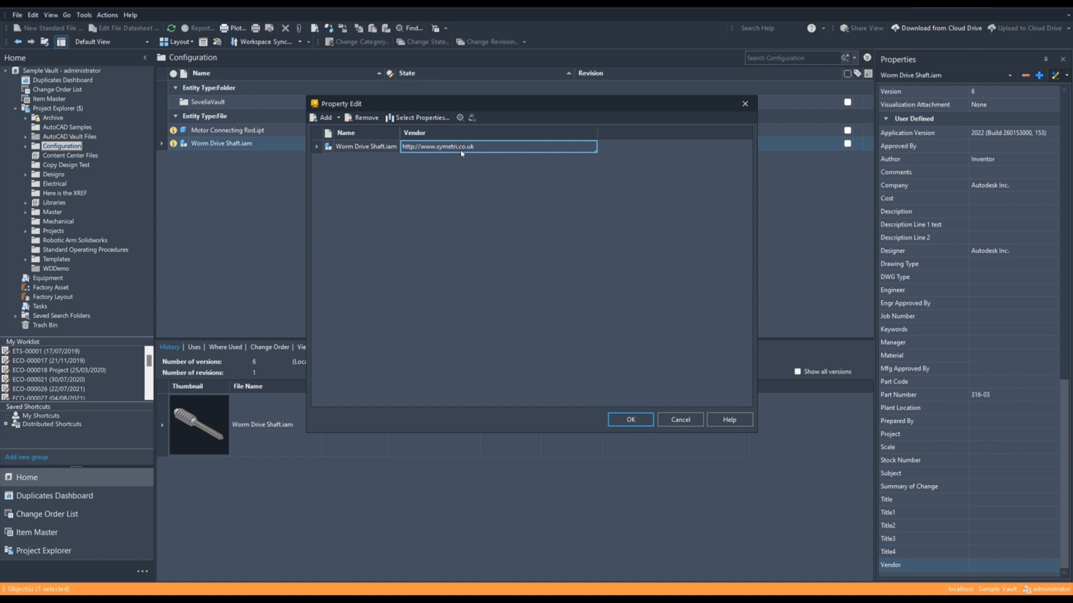
{"action": "left_click", "coordinate": [629, 419]}
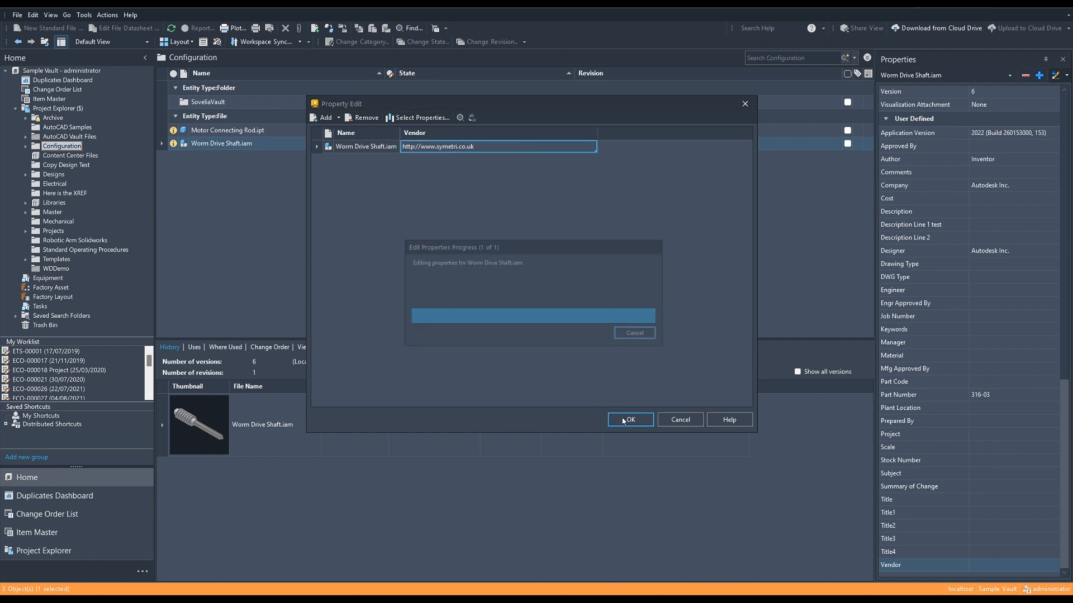
{"action": "left_click", "coordinate": [629, 419]}
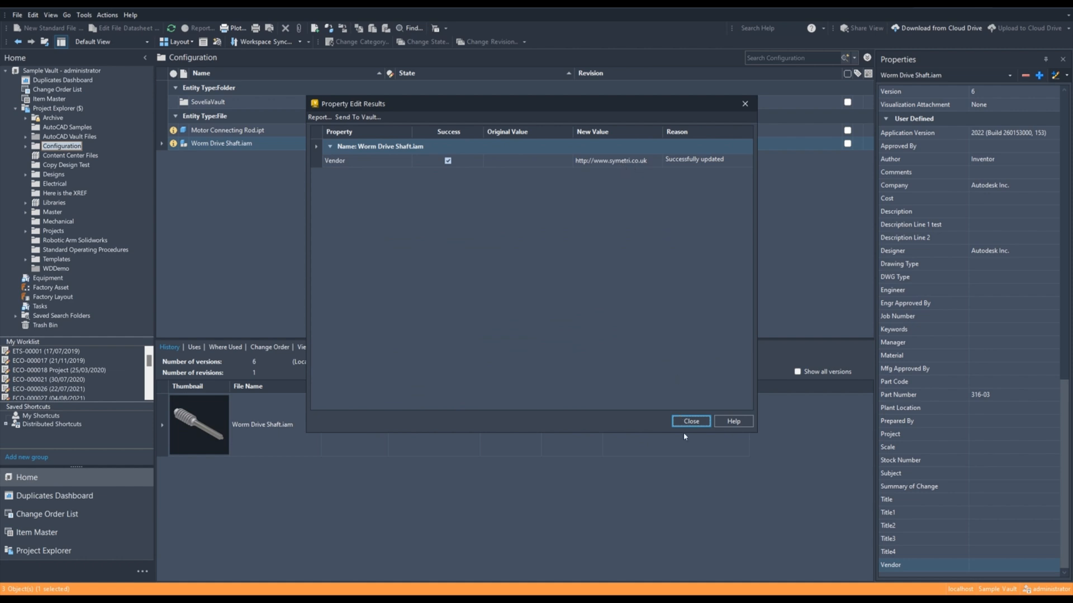
{"action": "left_click", "coordinate": [689, 421]}
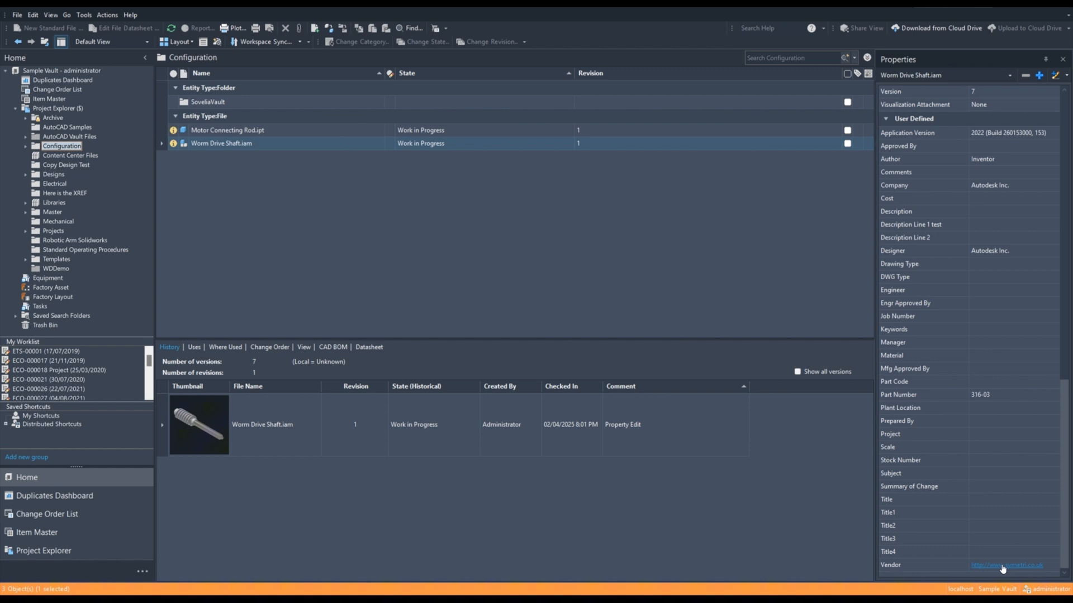
{"action": "mouse_move", "coordinate": [1006, 566]}
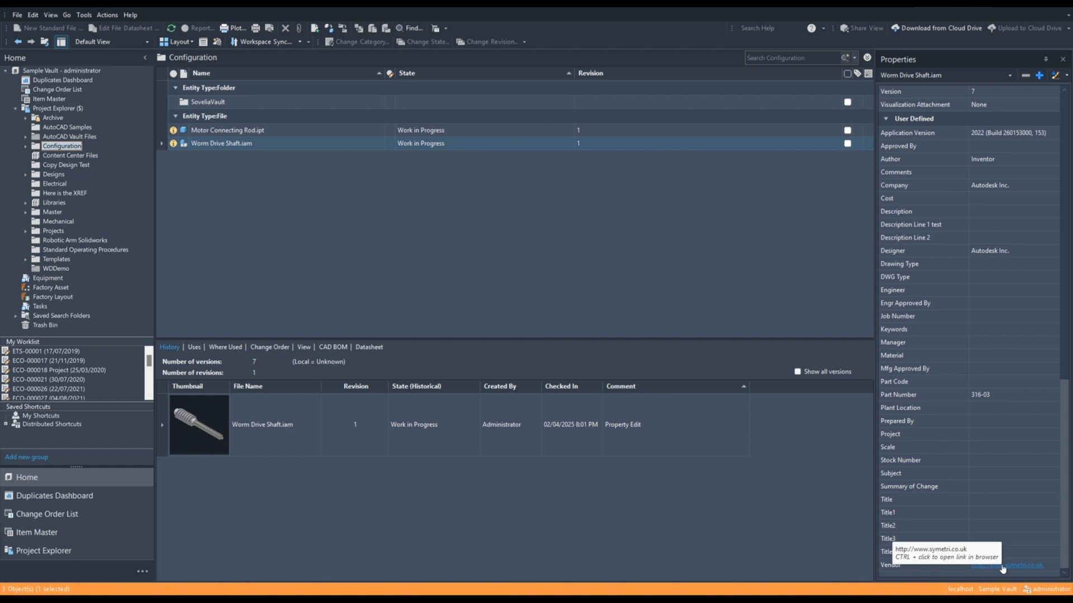
{"action": "left_click", "coordinate": [1013, 565]}
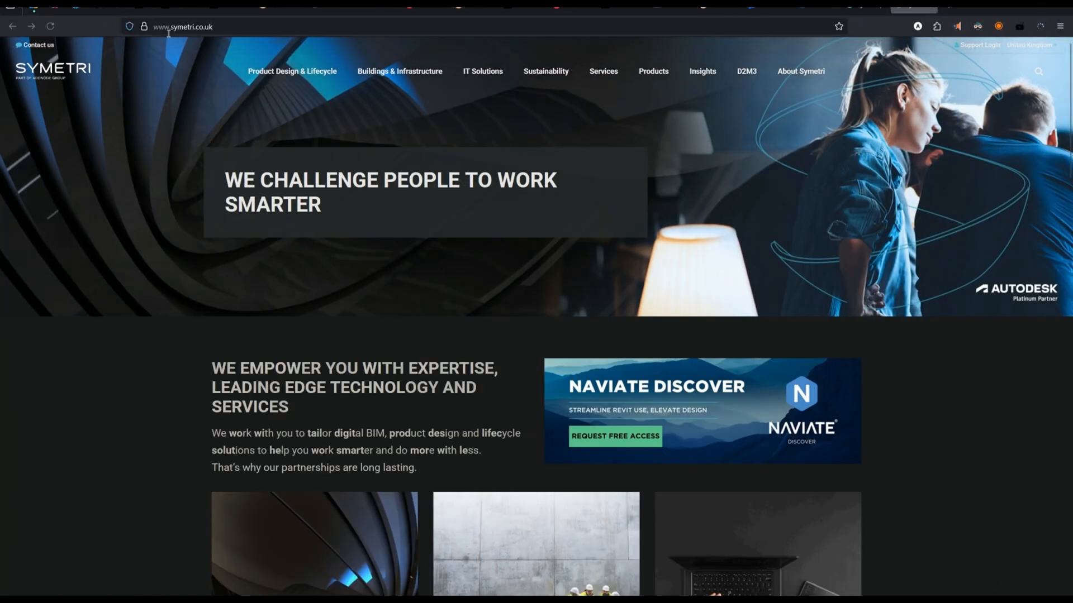